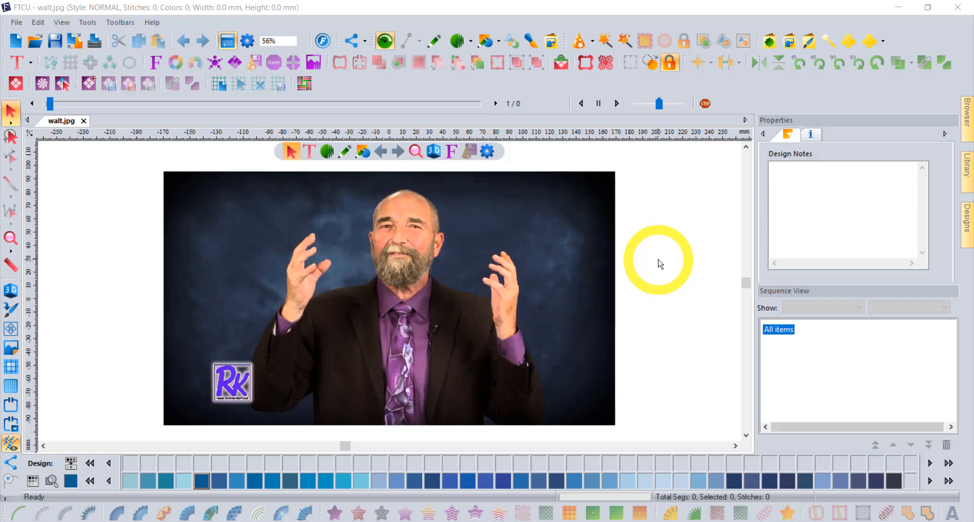
{"action": "mouse_move", "coordinate": [656, 248]}
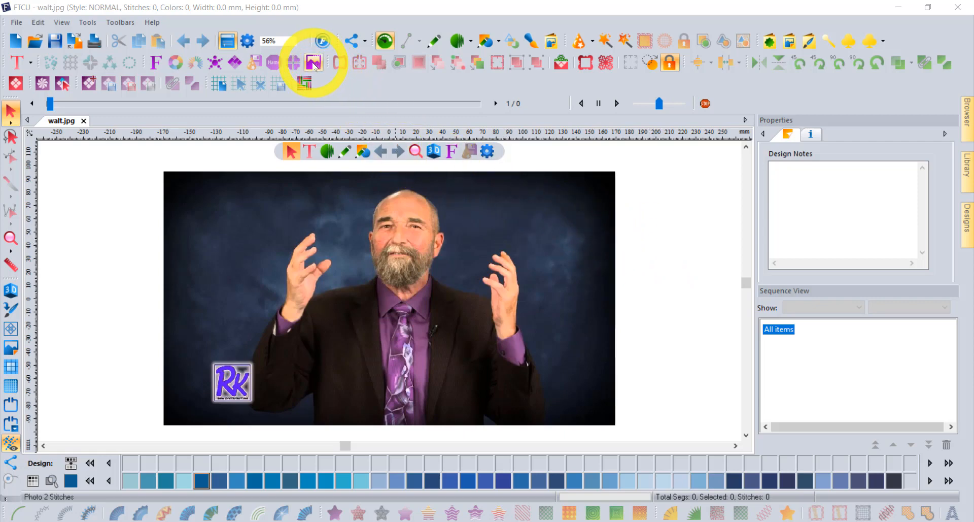
{"action": "mouse_move", "coordinate": [314, 62]}
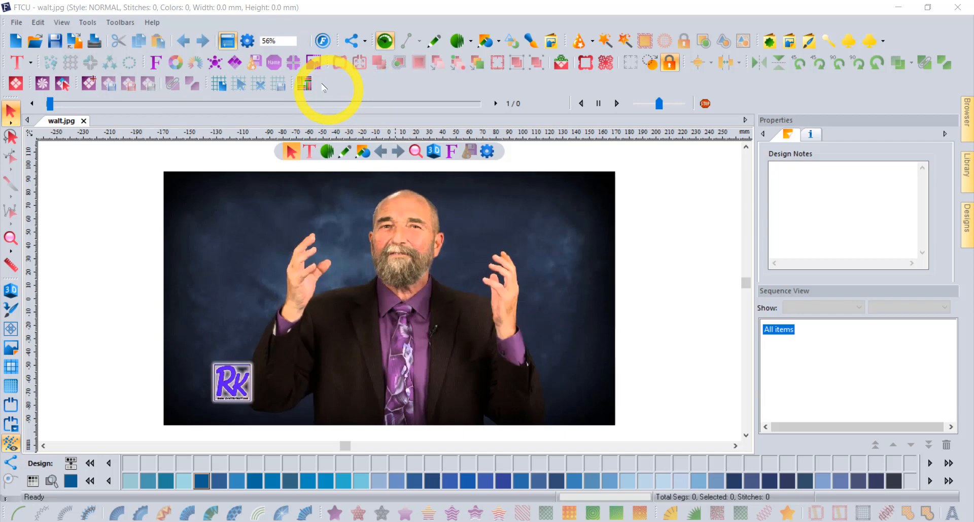
{"action": "mouse_move", "coordinate": [314, 62]}
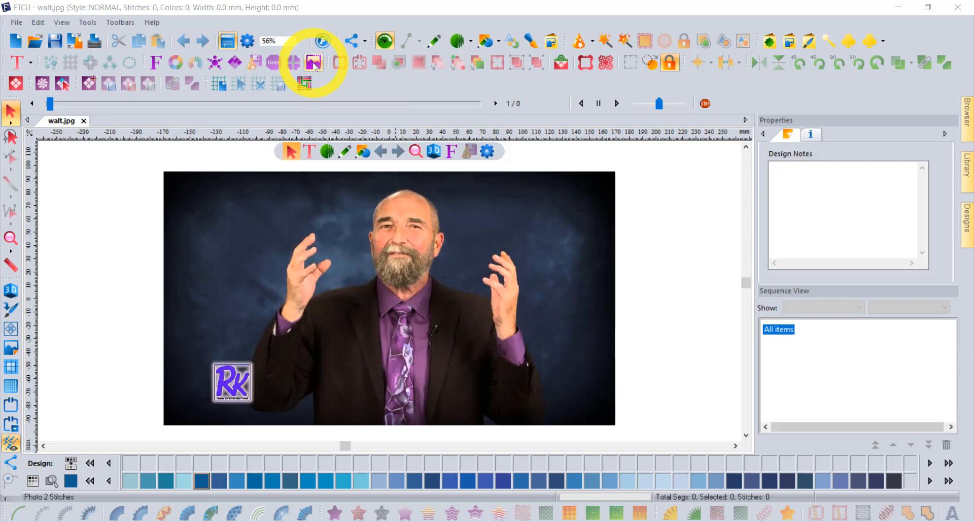
Step: Start Photo 2 Stitches and load walt.jpg from the Walt folder
{"action": "left_click", "coordinate": [313, 62]}
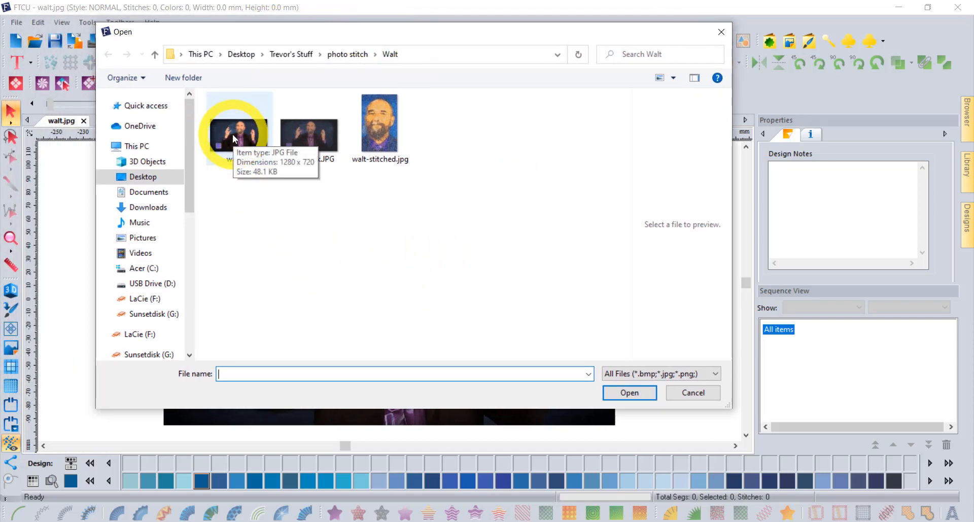
{"action": "left_click", "coordinate": [239, 130]}
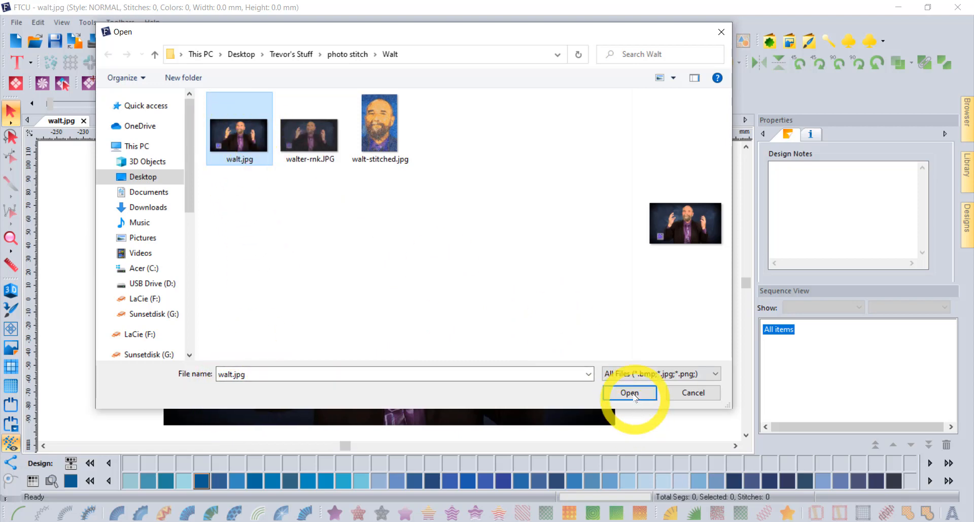
{"action": "left_click", "coordinate": [629, 392]}
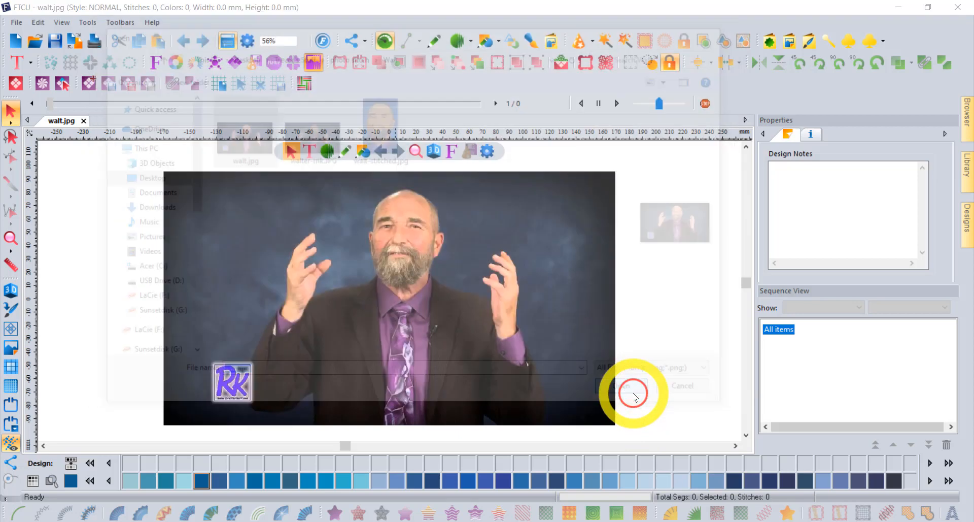
Step: Confirm walt.jpg so the Image page shows it at 216.77 by 121.93 mm
{"action": "left_click", "coordinate": [627, 385]}
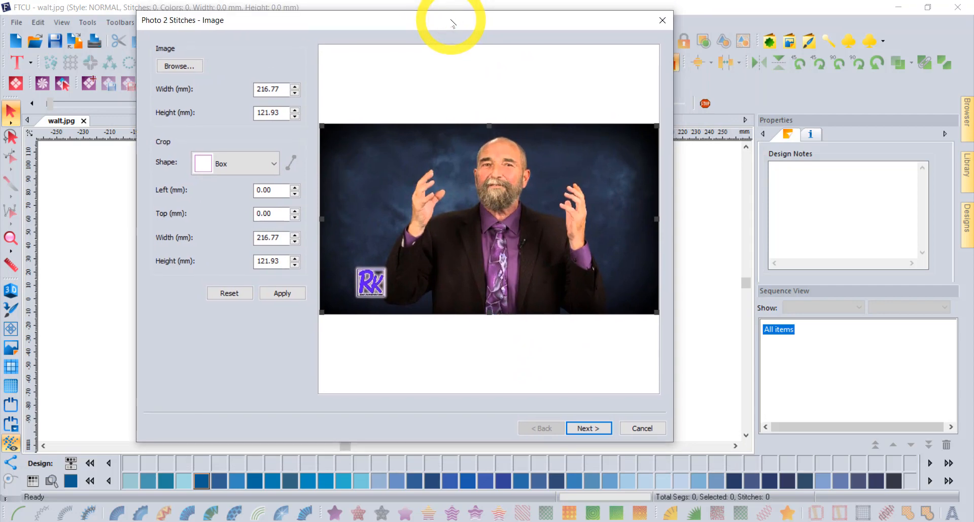
{"action": "mouse_move", "coordinate": [471, 68]}
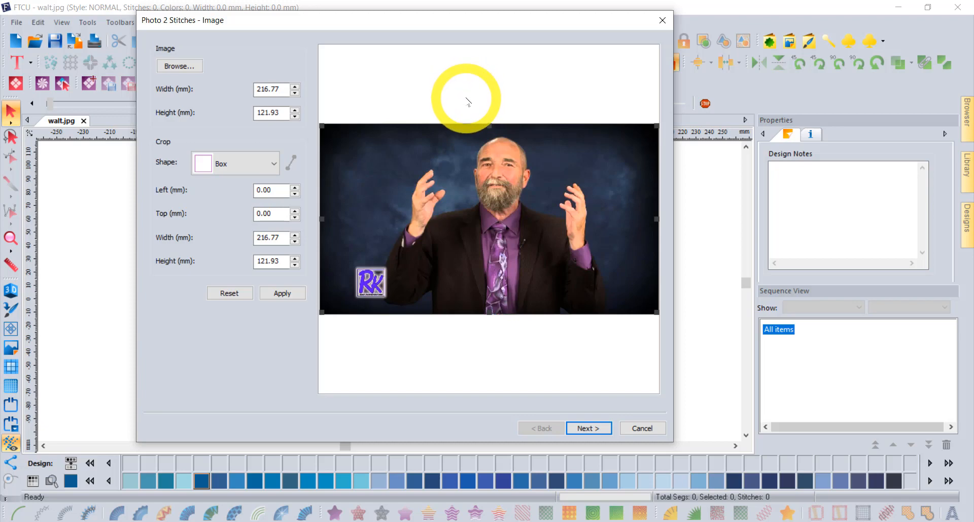
{"action": "mouse_move", "coordinate": [559, 148]}
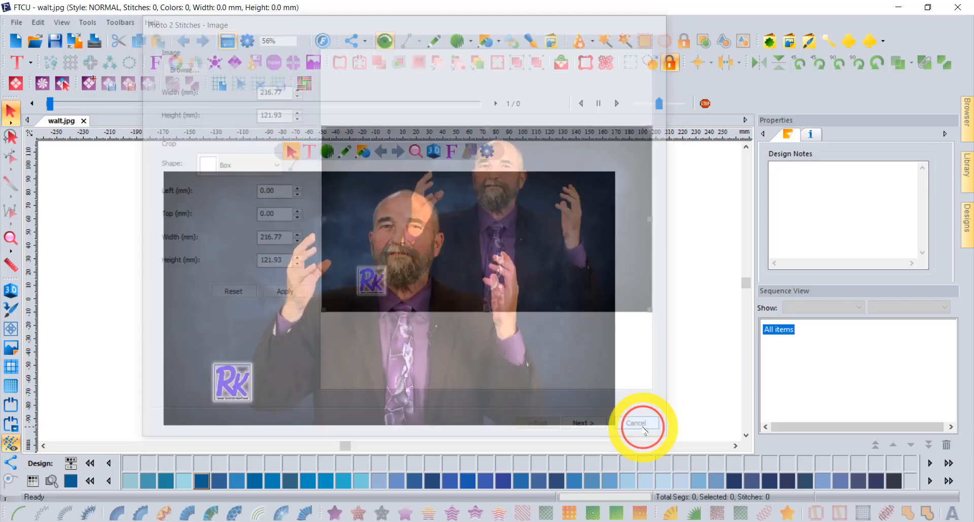
Step: Cancel the conversion, switch the ruler units to inches, and restart Photo 2 Stitches
{"action": "left_click", "coordinate": [635, 423]}
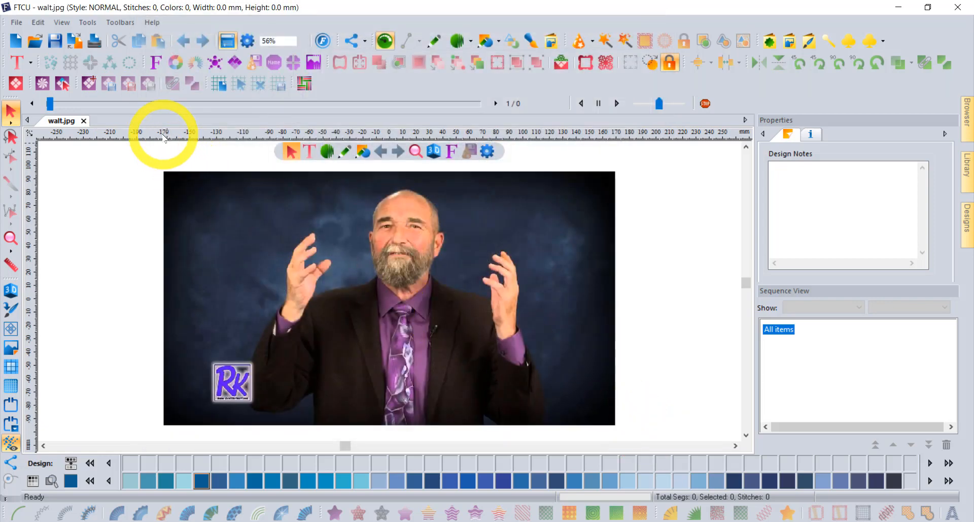
{"action": "right_click", "coordinate": [164, 135]}
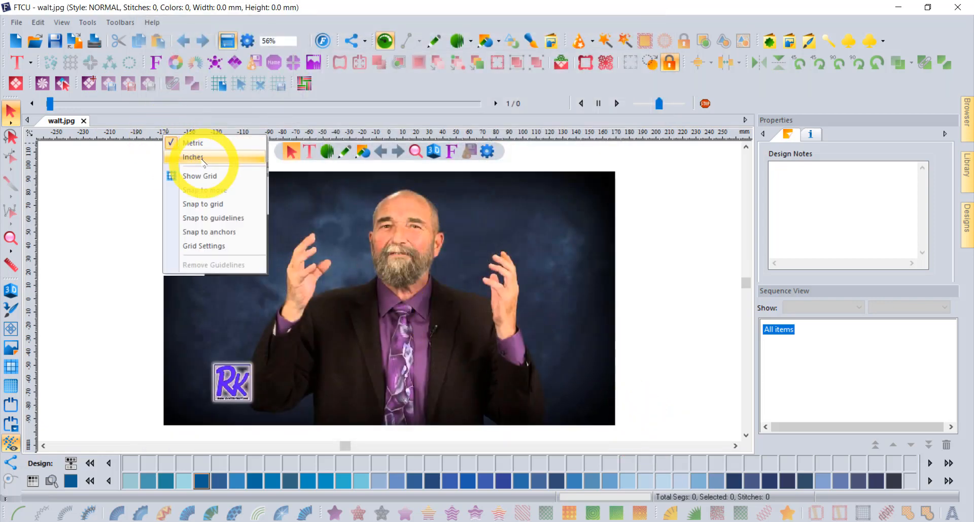
{"action": "left_click", "coordinate": [192, 156]}
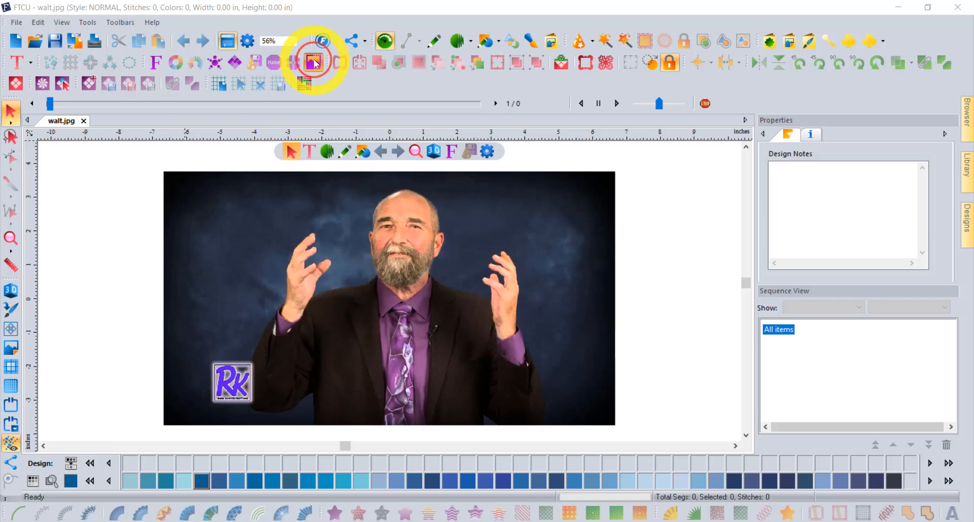
{"action": "left_click", "coordinate": [314, 61]}
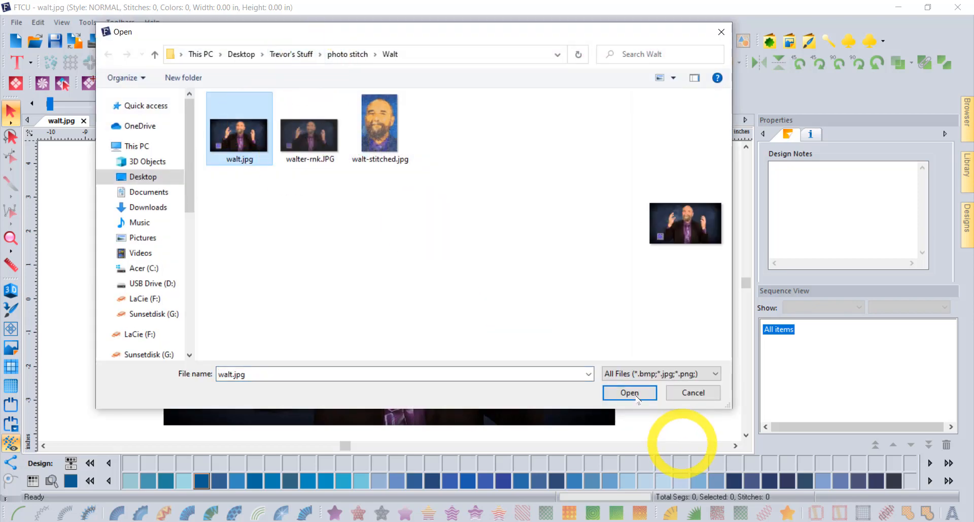
Step: Load walt.jpg again and resize it to an 8.00 by 4.50 inch width-based size
{"action": "left_click", "coordinate": [629, 392]}
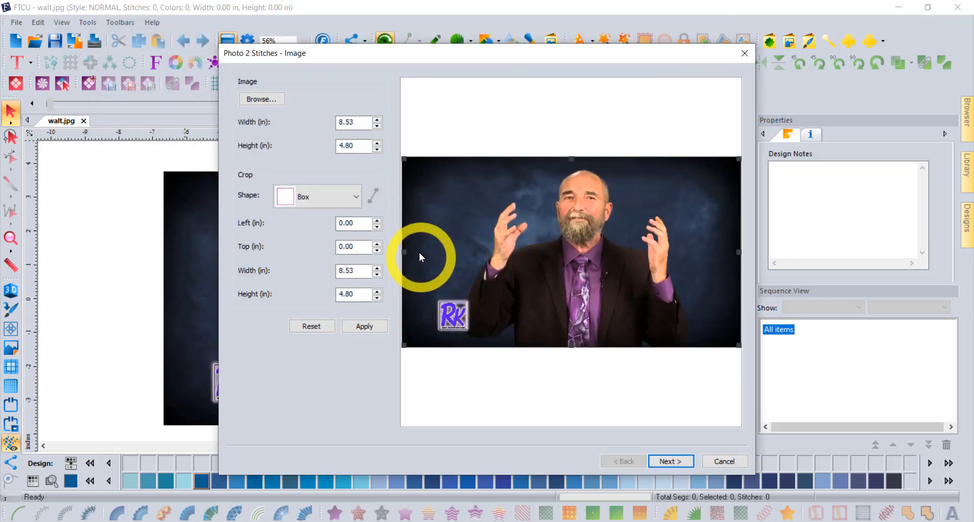
{"action": "mouse_move", "coordinate": [353, 73]}
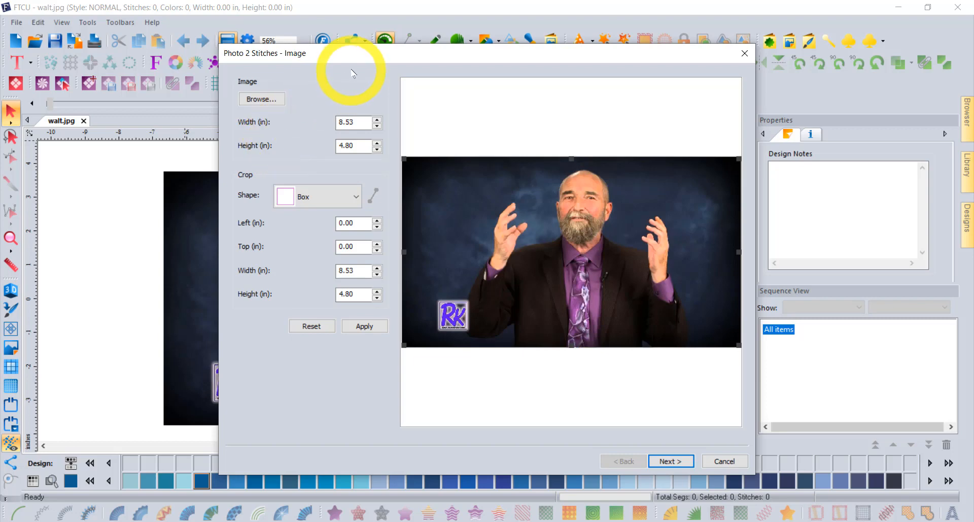
{"action": "left_click_drag", "start_coordinate": [355, 53], "coordinate": [302, 30]}
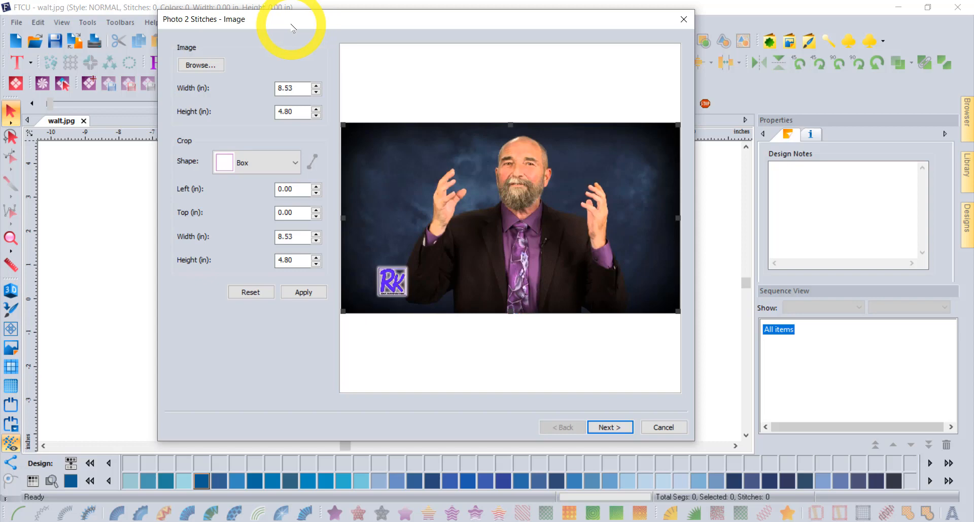
{"action": "mouse_move", "coordinate": [227, 108]}
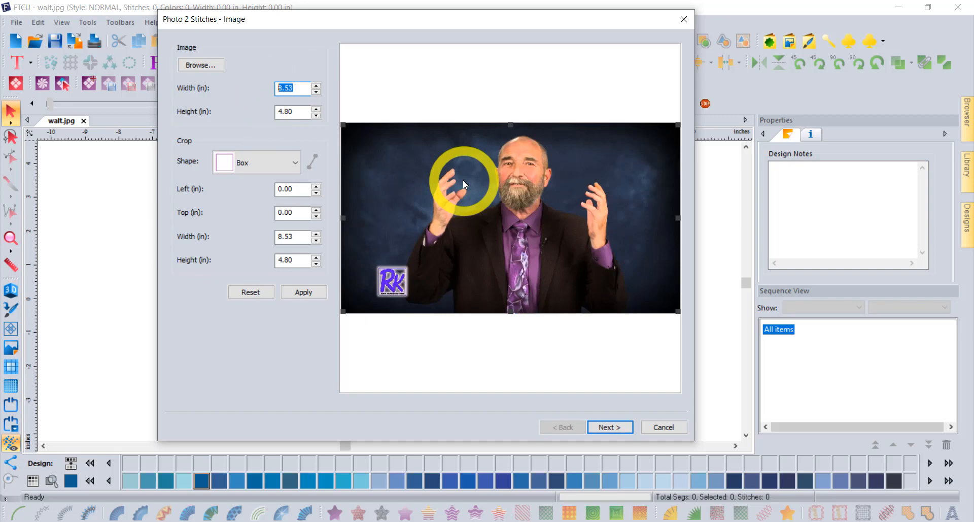
{"action": "type", "text": "8"}
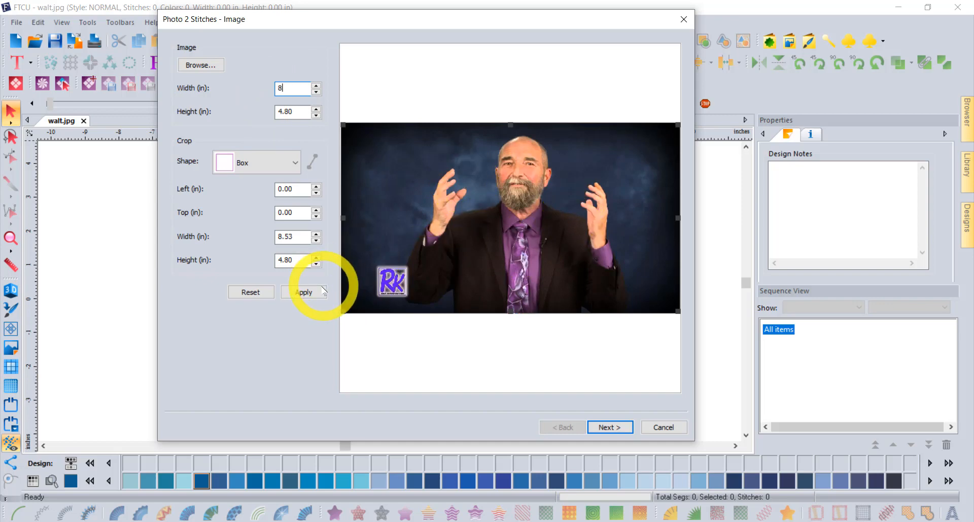
{"action": "left_click", "coordinate": [303, 293]}
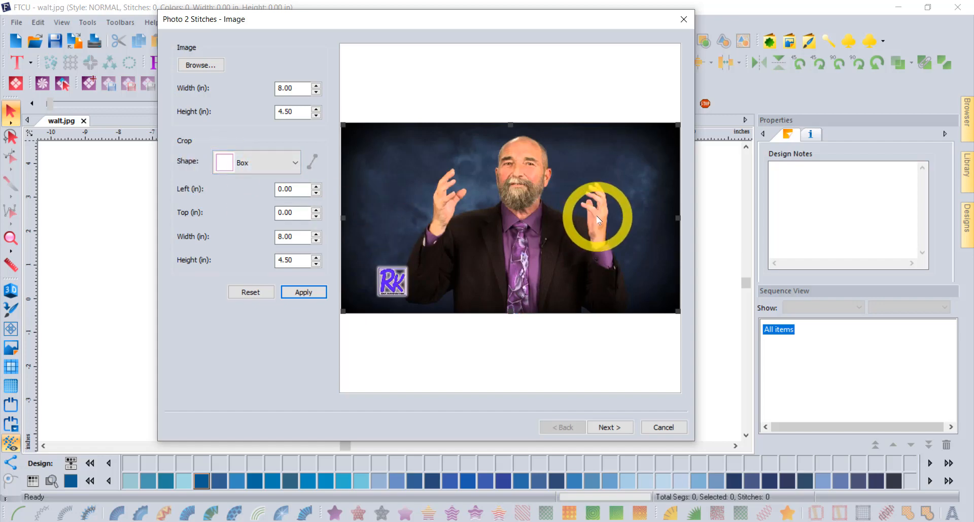
{"action": "mouse_move", "coordinate": [357, 196]}
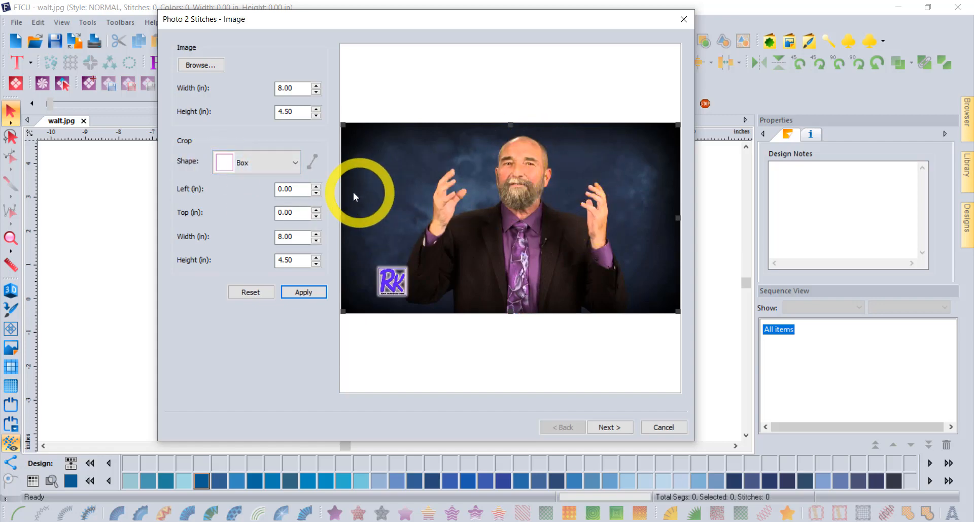
Step: Crop the photo's sides to 6.22 by 4.50 inches, trying Heart 004 then keeping a Box shape
{"action": "left_click_drag", "start_coordinate": [345, 217], "coordinate": [363, 217]}
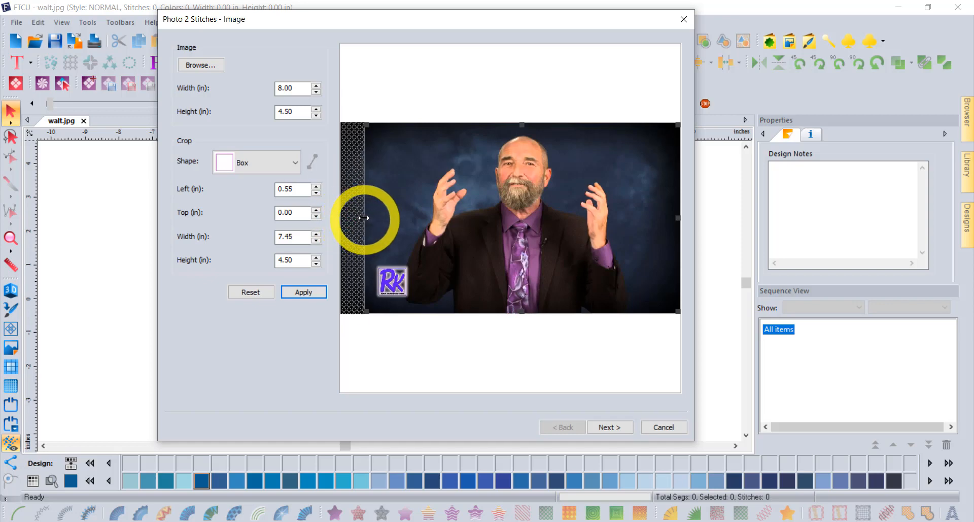
{"action": "left_click_drag", "start_coordinate": [363, 218], "coordinate": [677, 218]}
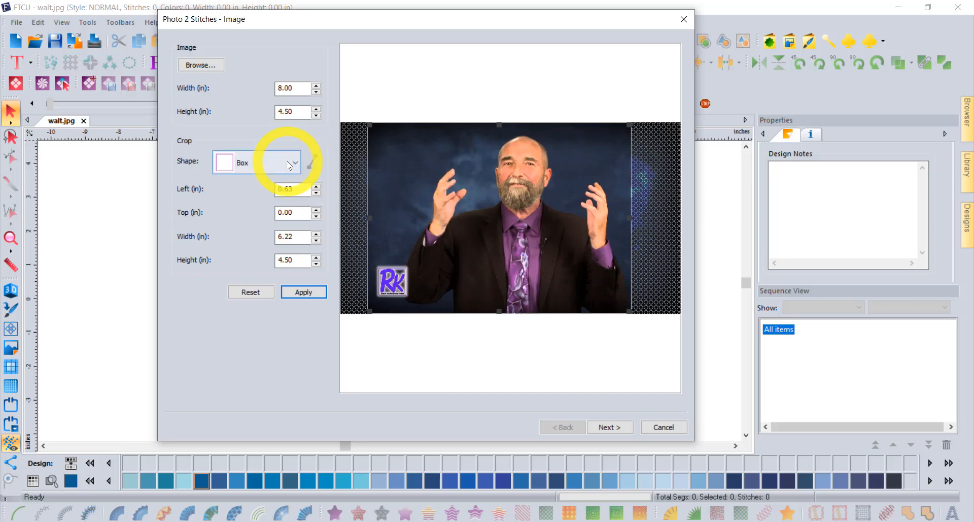
{"action": "left_click", "coordinate": [294, 162]}
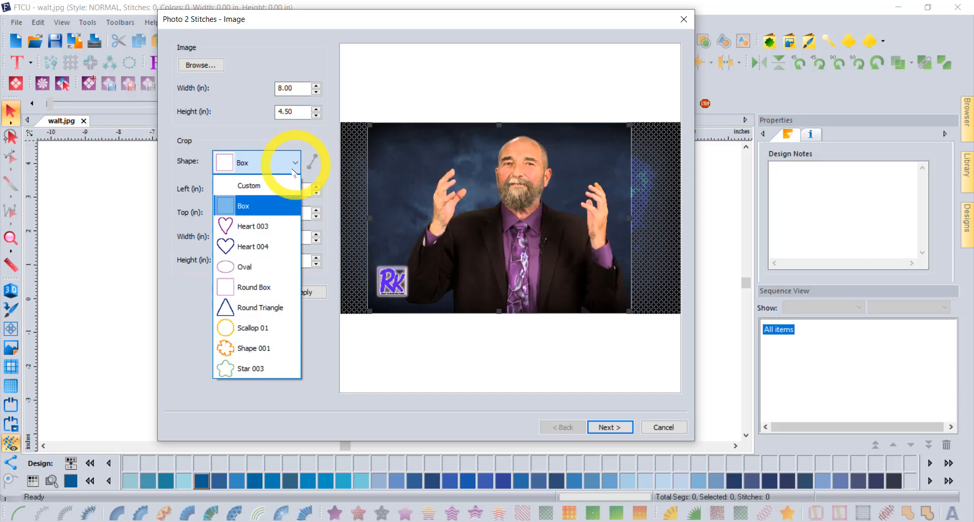
{"action": "left_click", "coordinate": [254, 246]}
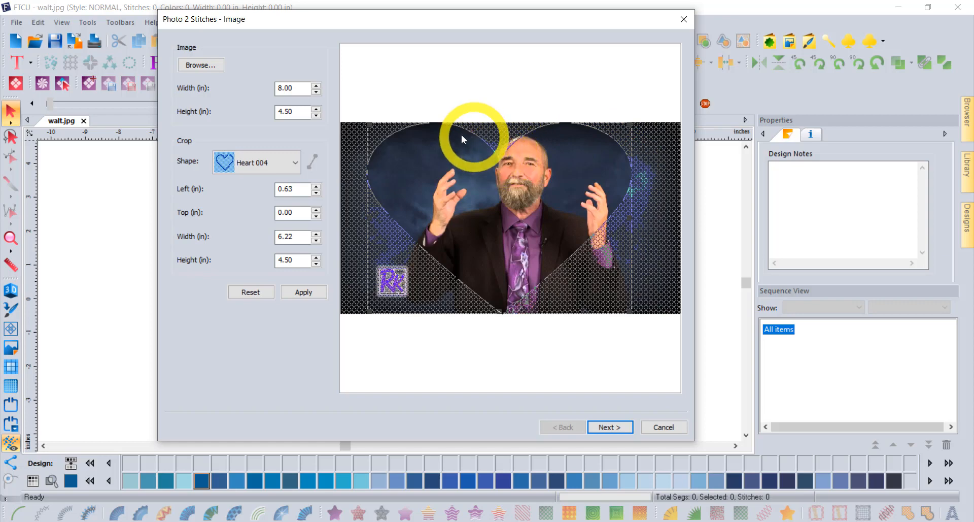
{"action": "mouse_move", "coordinate": [501, 305]}
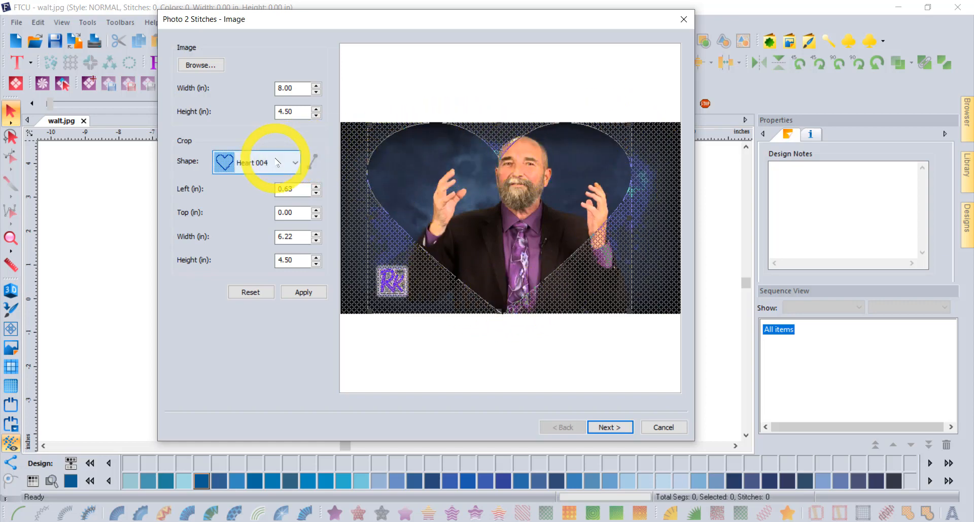
{"action": "left_click", "coordinate": [255, 163]}
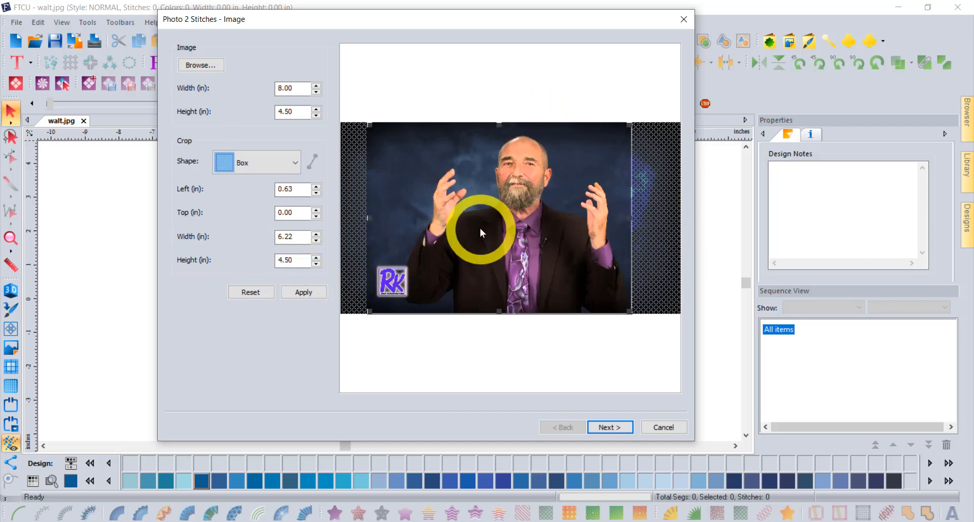
{"action": "left_click", "coordinate": [303, 293]}
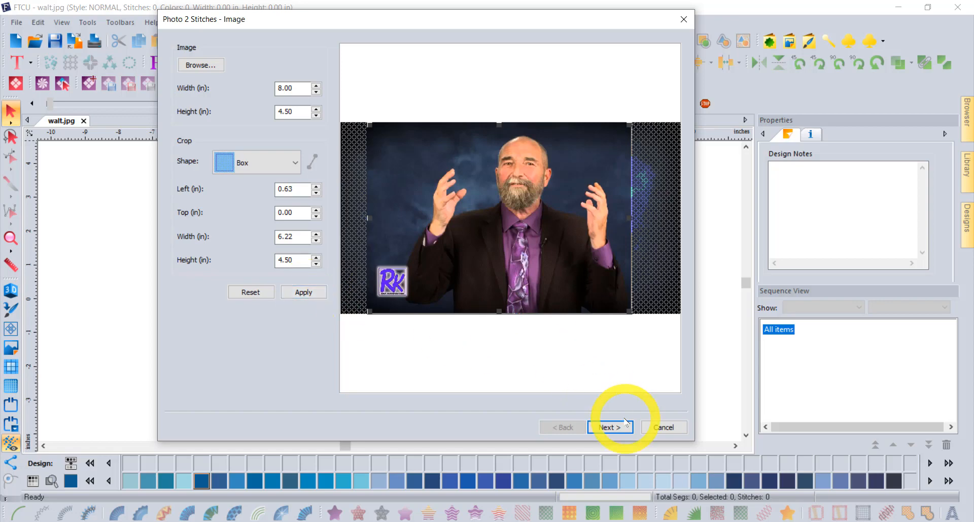
Step: Advance to the Settings page and briefly preview the stitches in 3D View
{"action": "left_click", "coordinate": [608, 426]}
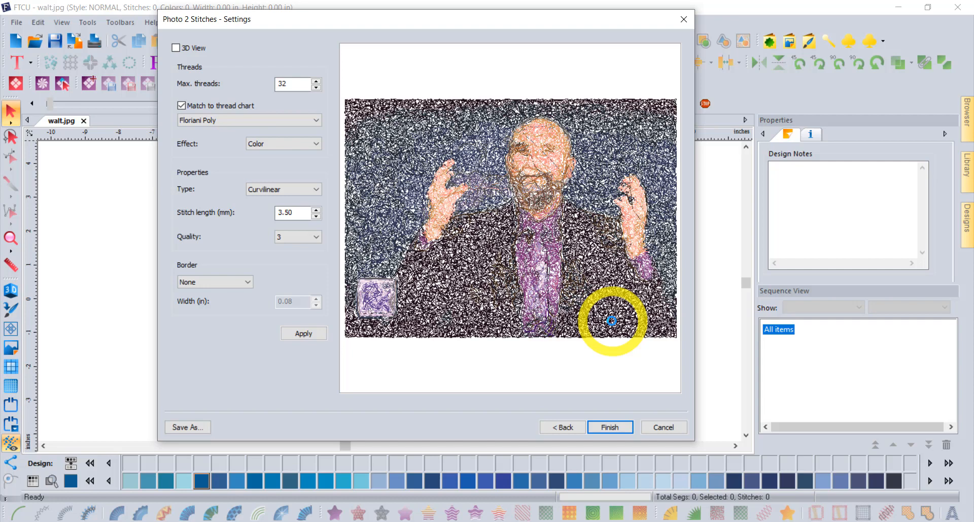
{"action": "left_click_drag", "start_coordinate": [612, 320], "coordinate": [531, 109]}
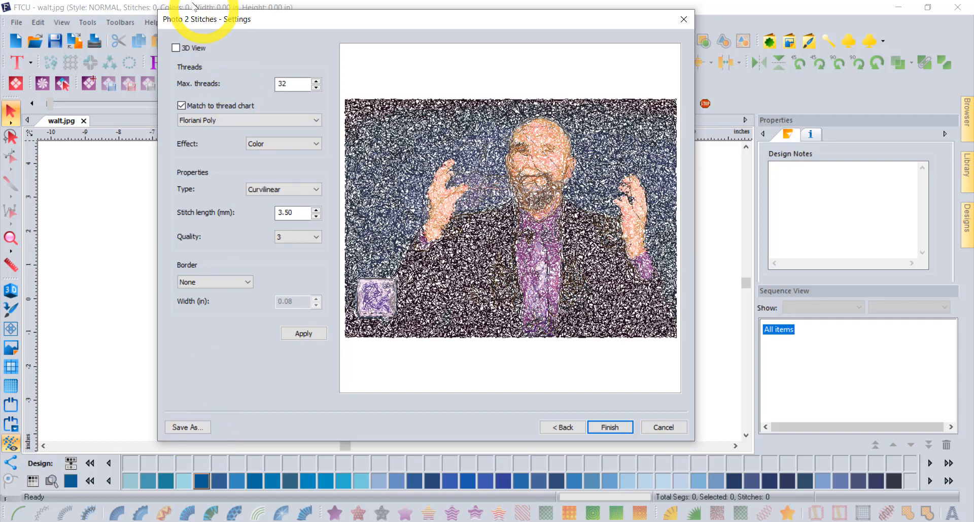
{"action": "left_click", "coordinate": [176, 47]}
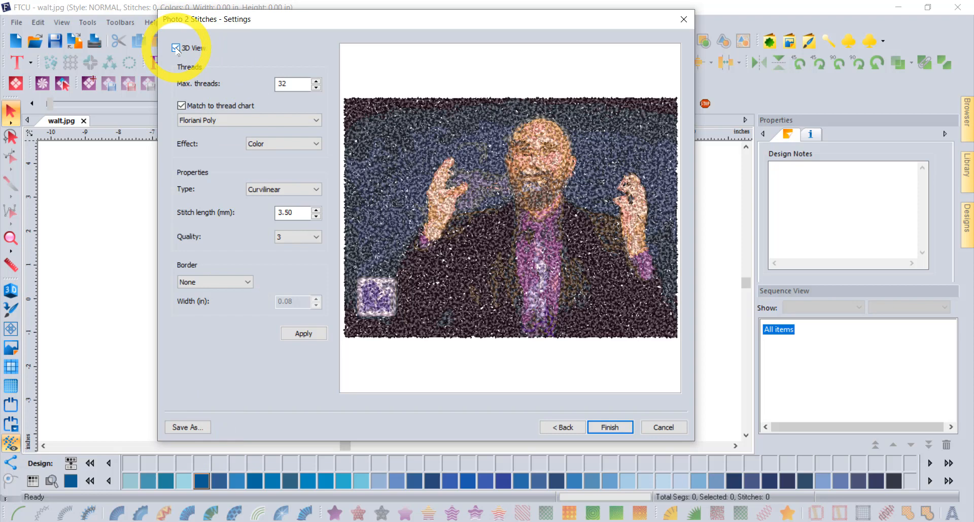
{"action": "left_click", "coordinate": [182, 48]}
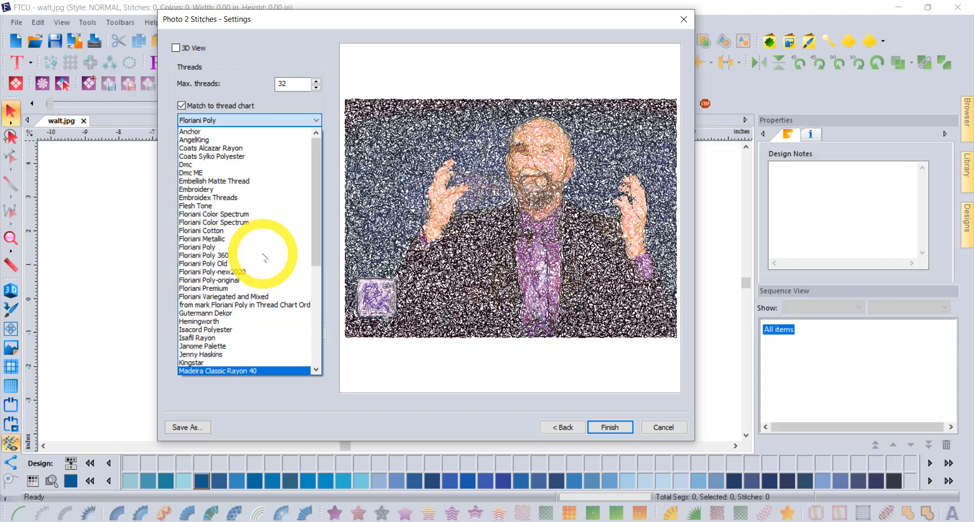
Step: Use the Floriani Poly-new2020 thread chart with 60 max threads and apply it
{"action": "left_click", "coordinate": [214, 221]}
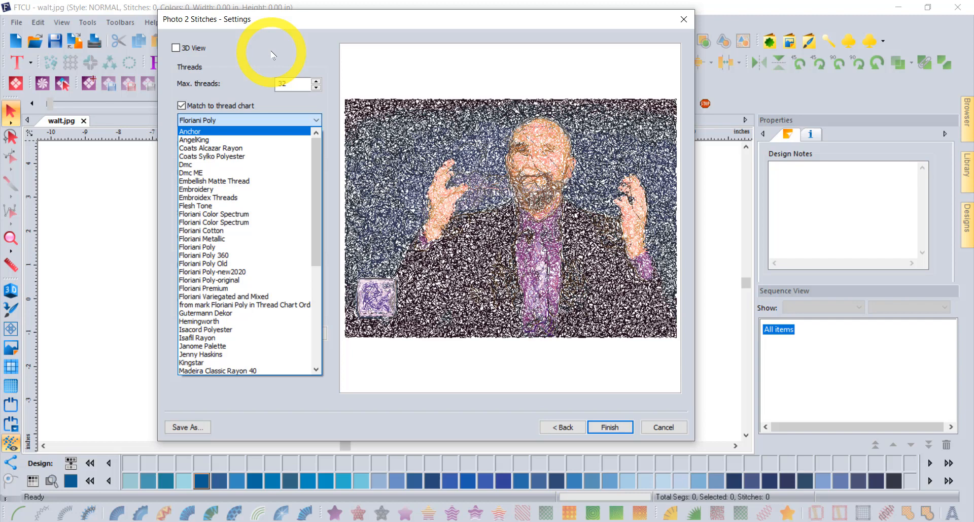
{"action": "left_click", "coordinate": [211, 271]}
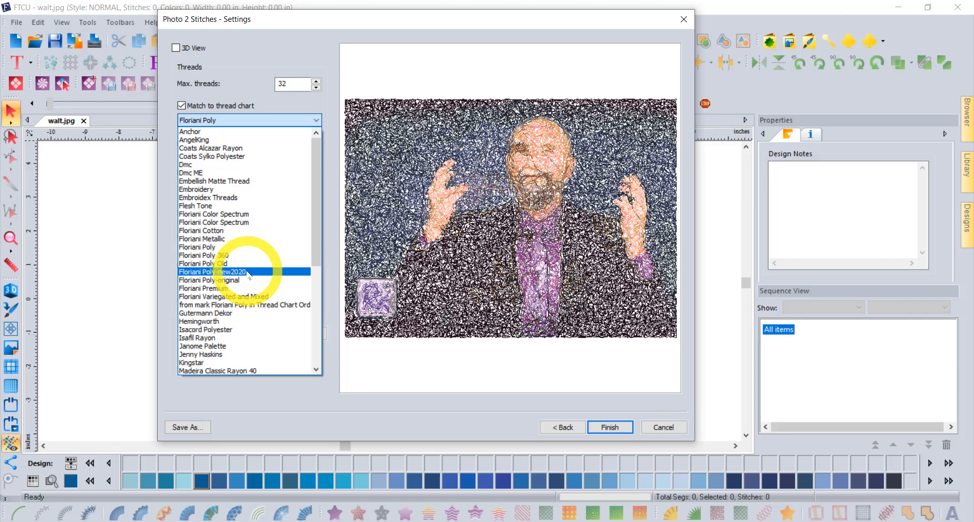
{"action": "left_click", "coordinate": [242, 271]}
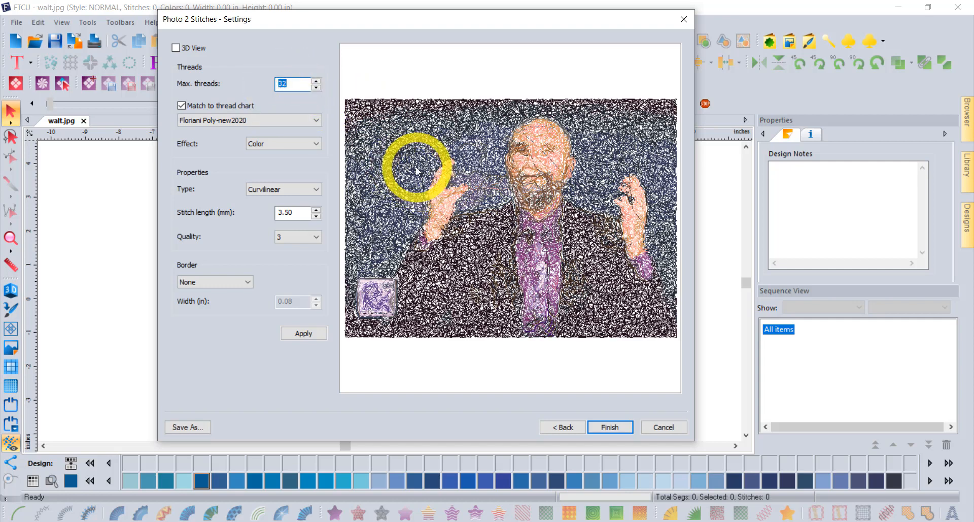
{"action": "left_click", "coordinate": [316, 81]}
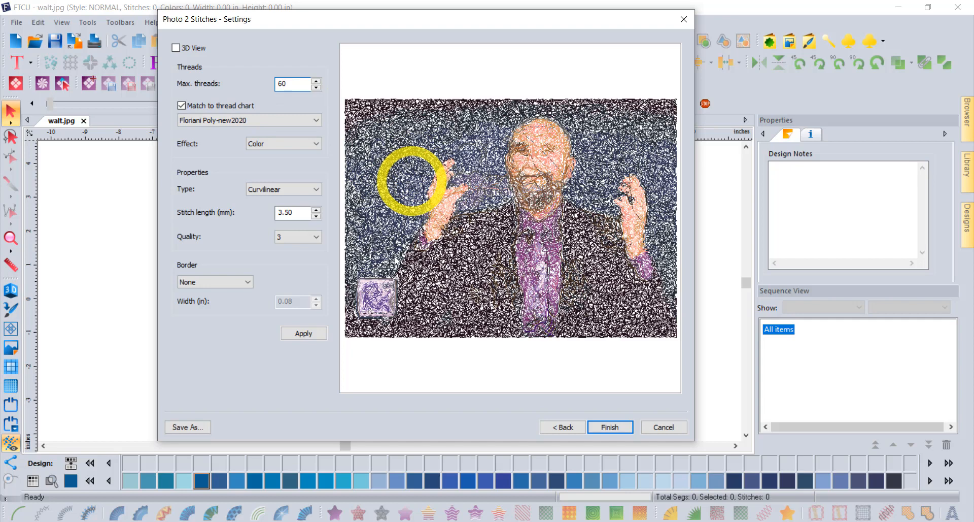
{"action": "left_click", "coordinate": [304, 333]}
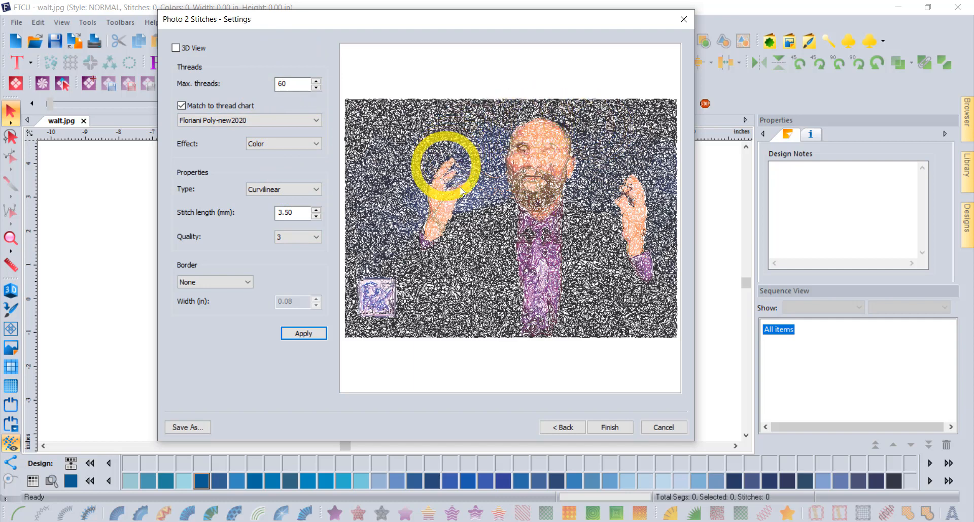
{"action": "left_click_drag", "start_coordinate": [442, 164], "coordinate": [492, 135]}
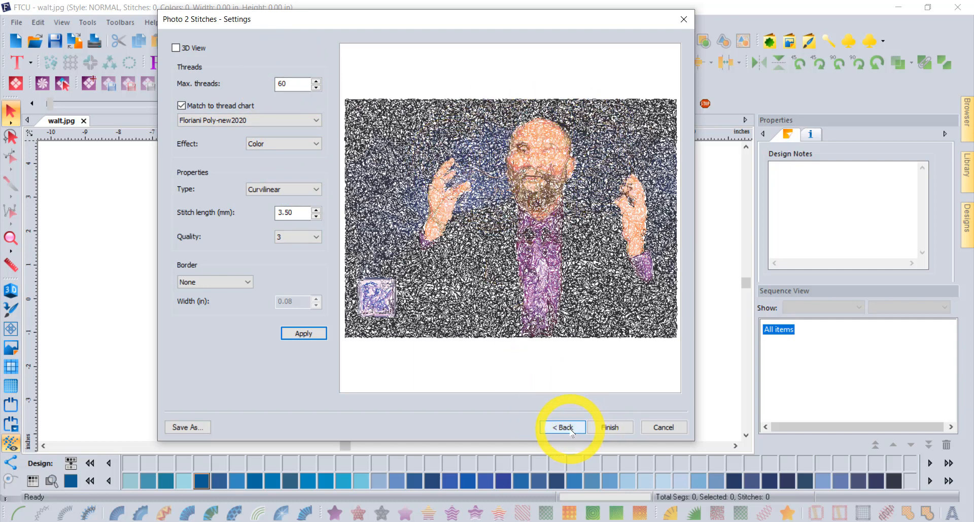
Step: Go back and regenerate the stitch preview at a 12-inch image width
{"action": "left_click", "coordinate": [564, 426]}
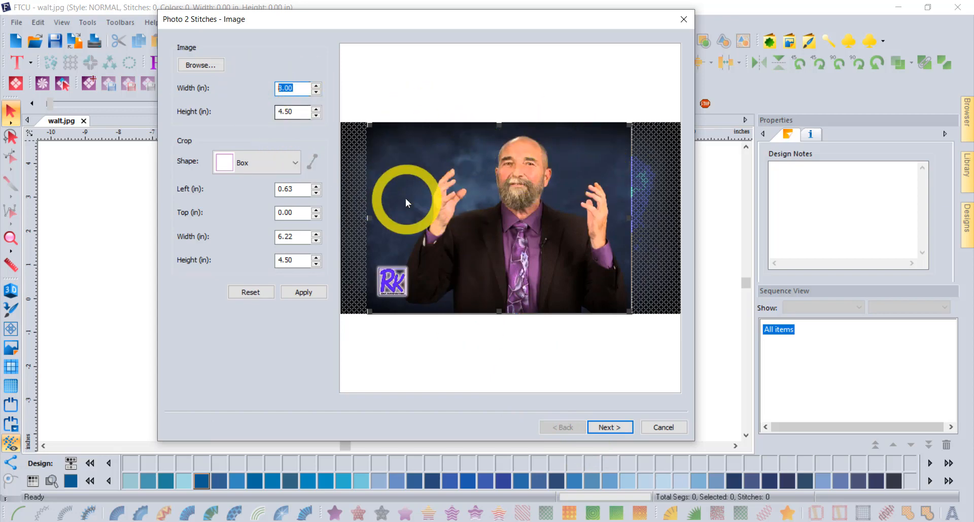
{"action": "type", "text": "12"}
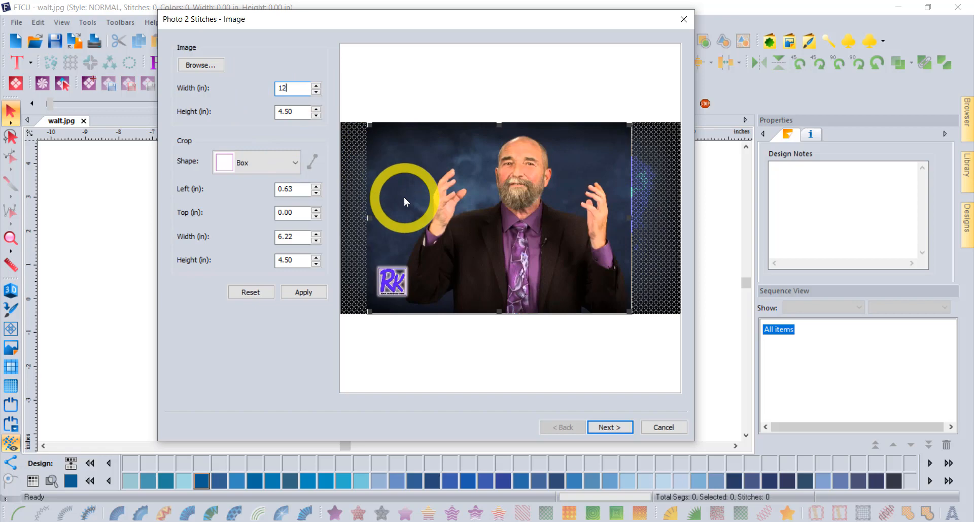
{"action": "left_click", "coordinate": [304, 293]}
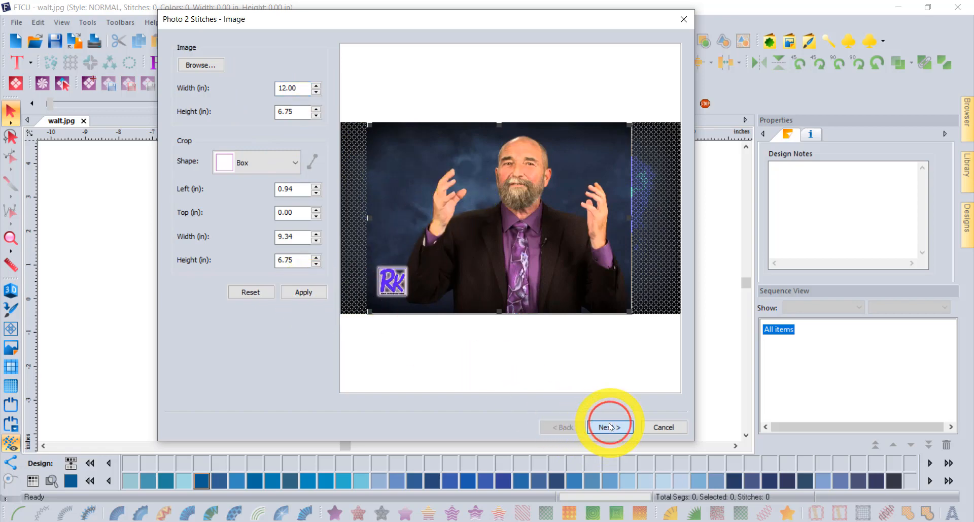
{"action": "left_click", "coordinate": [609, 426]}
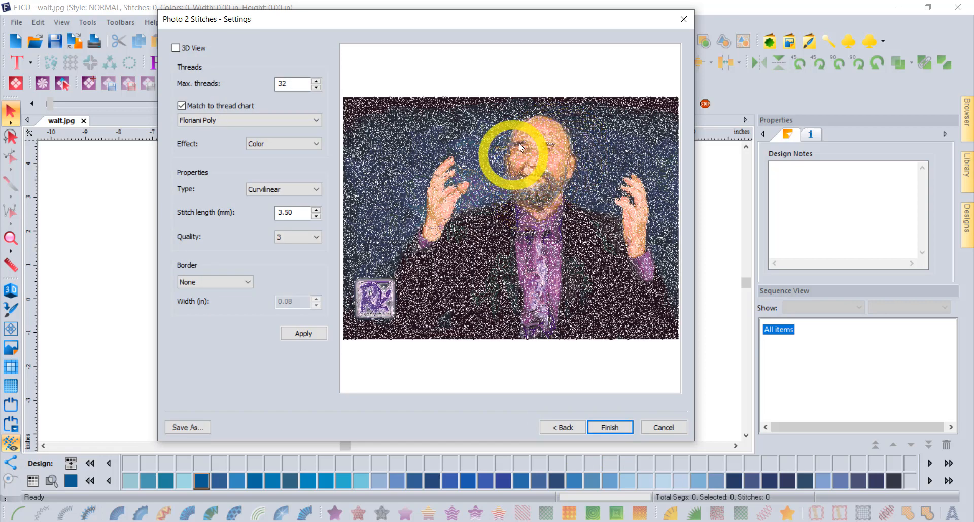
{"action": "left_click_drag", "start_coordinate": [520, 148], "coordinate": [561, 149]}
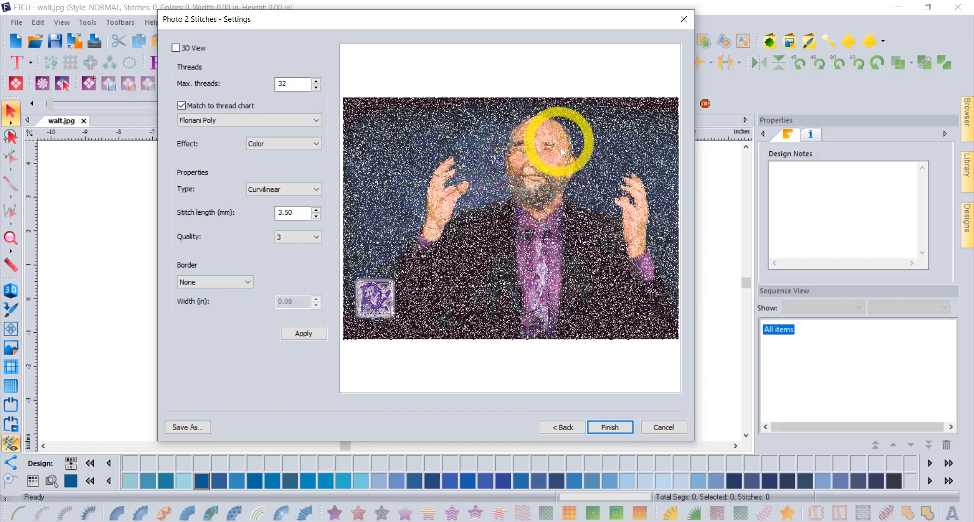
Step: Go back again and regenerate the preview at a 20-inch width for finer detail
{"action": "left_click", "coordinate": [560, 427]}
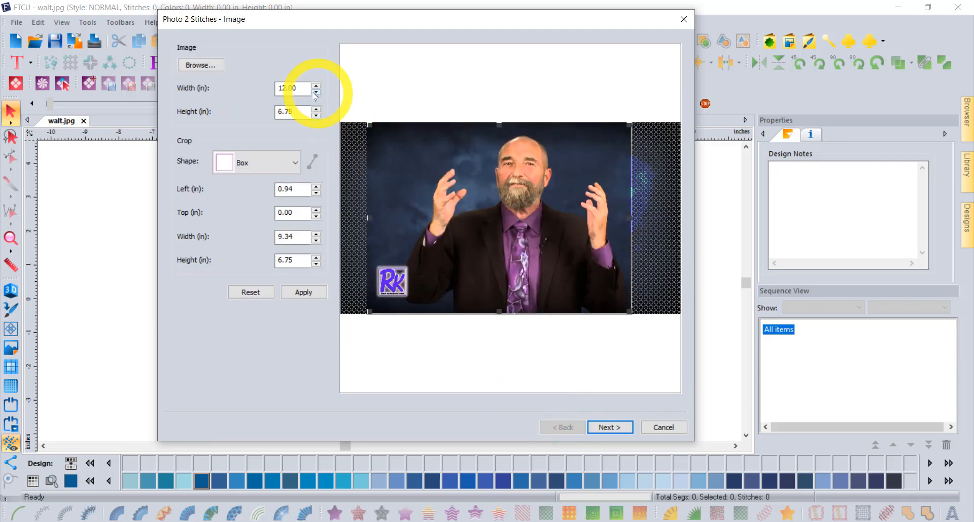
{"action": "left_click", "coordinate": [292, 87]}
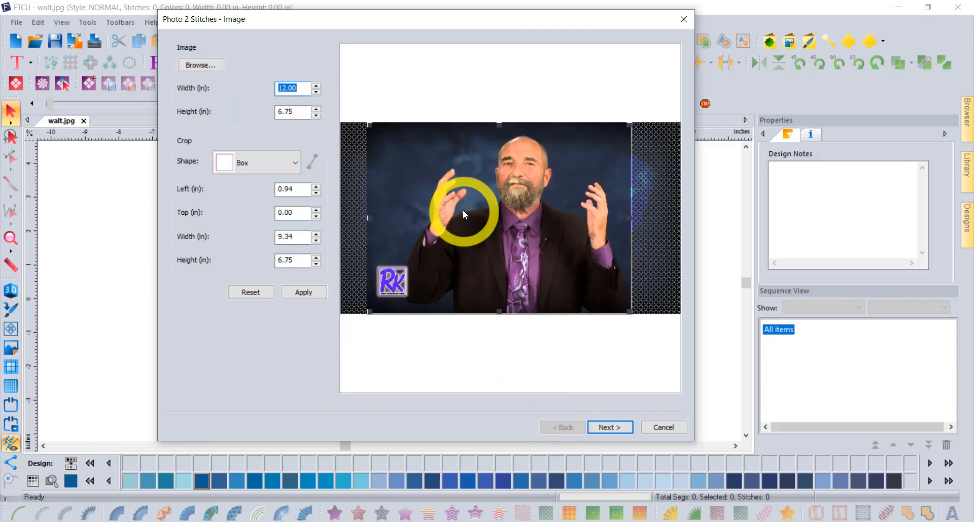
{"action": "type", "text": "20"}
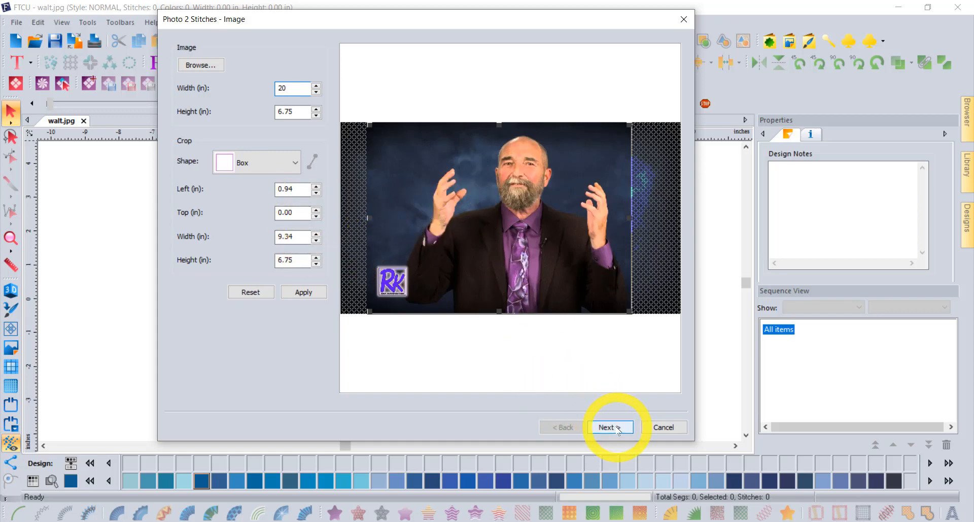
{"action": "left_click", "coordinate": [610, 426]}
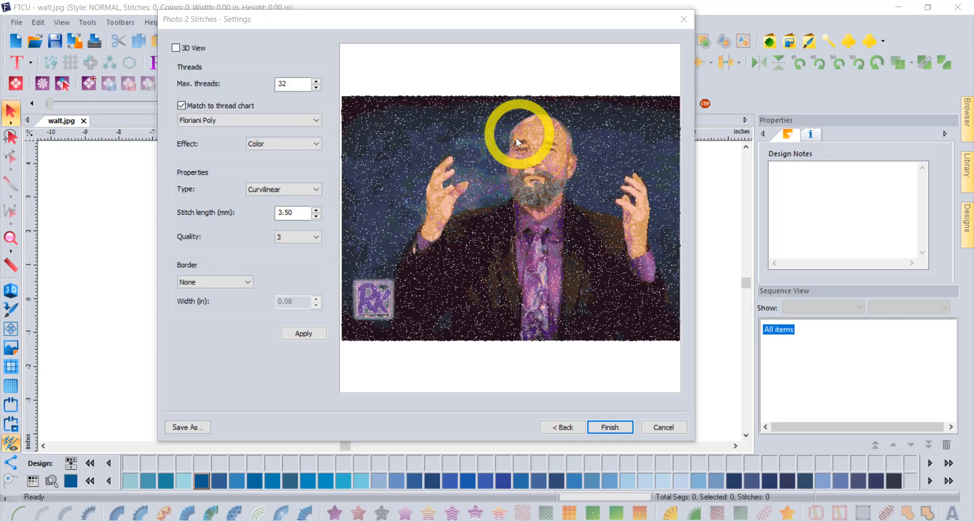
{"action": "mouse_move", "coordinate": [504, 195]}
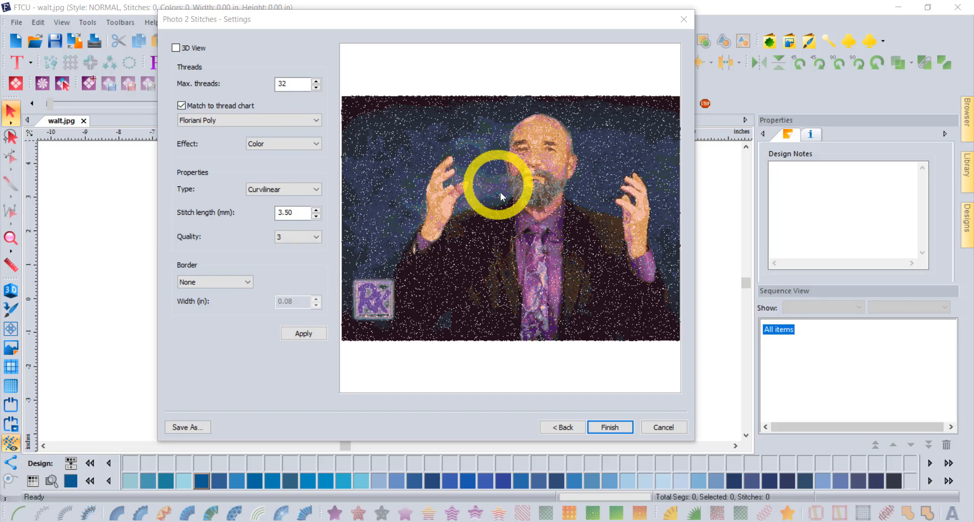
{"action": "mouse_move", "coordinate": [507, 214]}
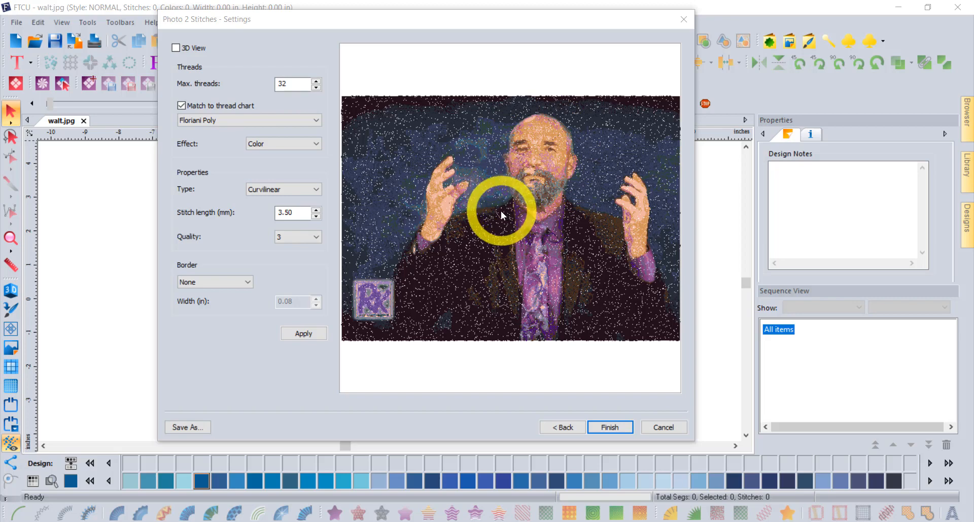
{"action": "mouse_move", "coordinate": [621, 105]}
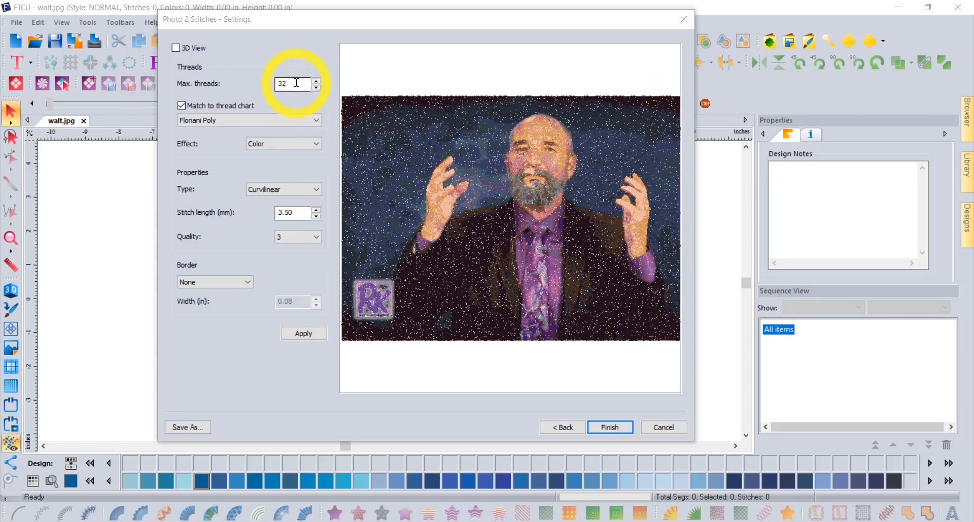
Step: Allow 60 max threads and apply the Sepia effect to the preview
{"action": "type", "text": "6"}
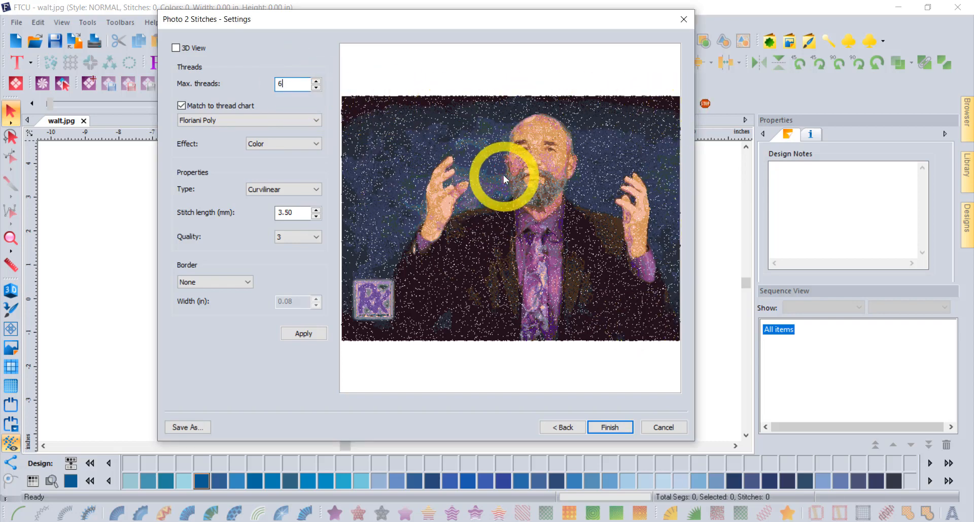
{"action": "left_click", "coordinate": [303, 333]}
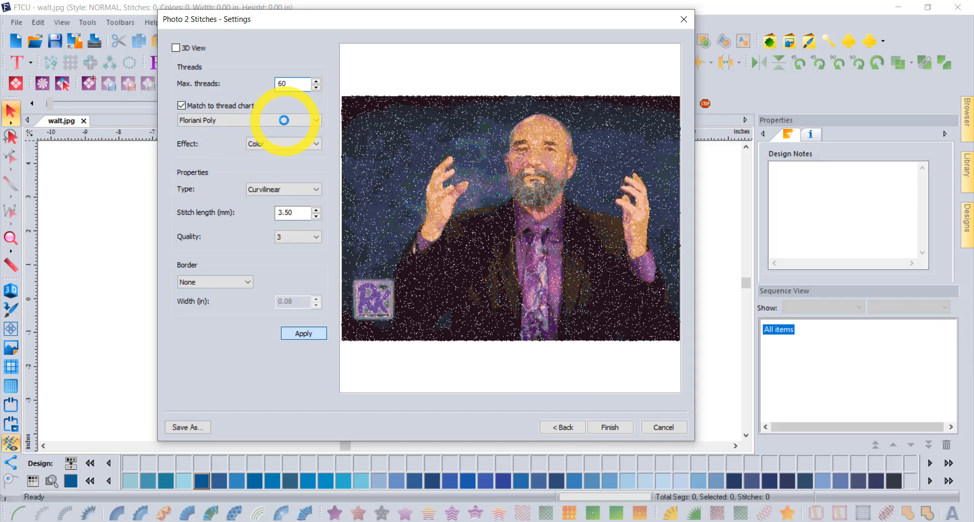
{"action": "left_click", "coordinate": [303, 333]}
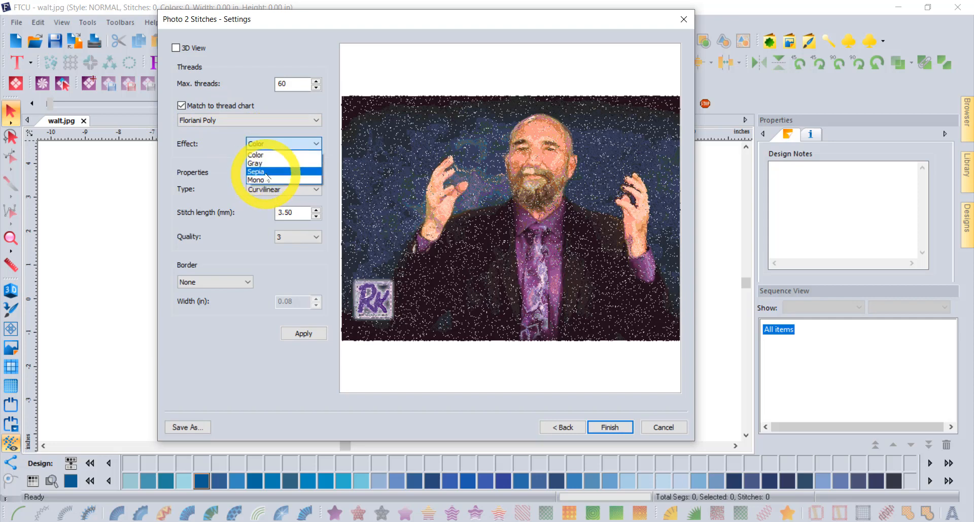
{"action": "left_click", "coordinate": [256, 172]}
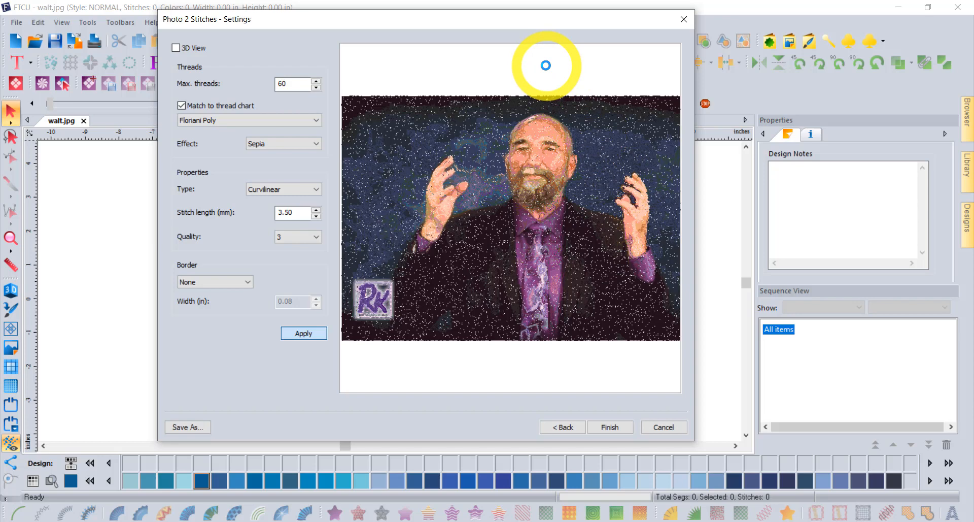
{"action": "left_click", "coordinate": [303, 332]}
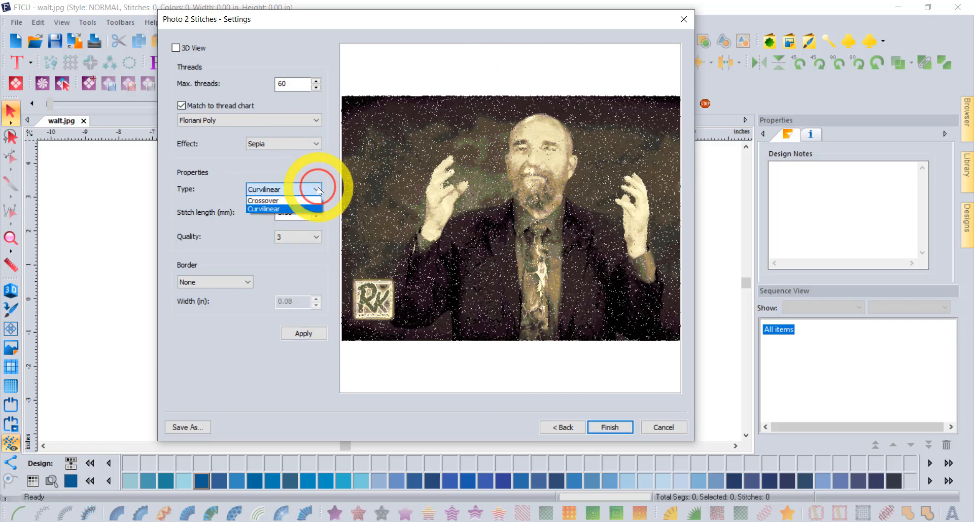
{"action": "left_click", "coordinate": [264, 200]}
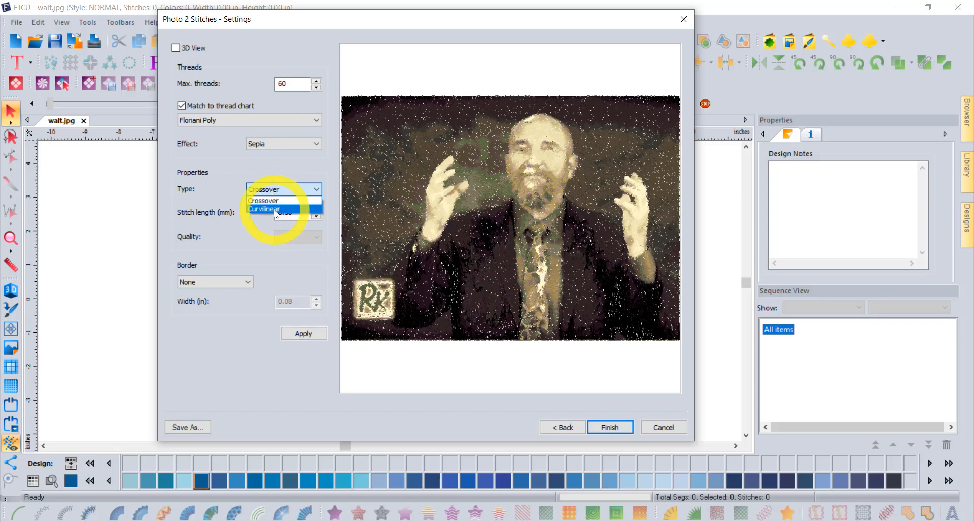
{"action": "left_click", "coordinate": [264, 209]}
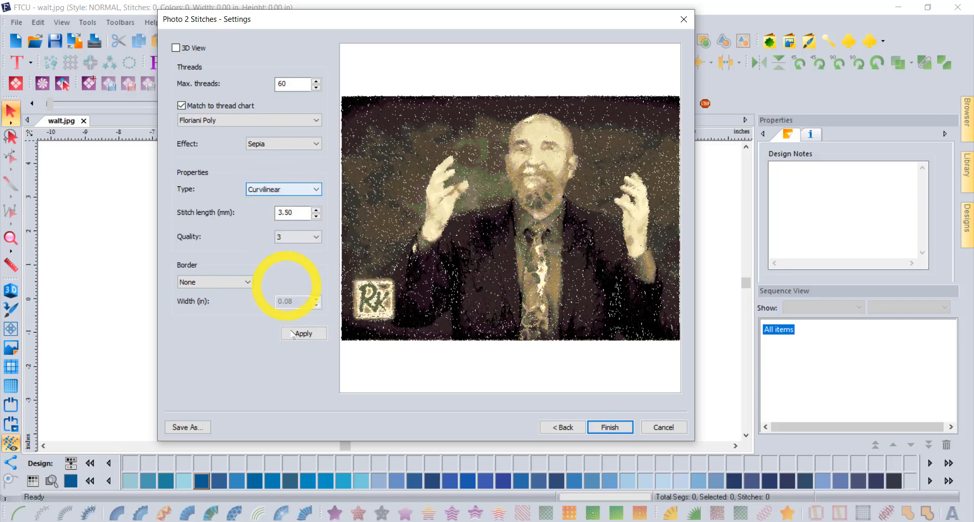
{"action": "left_click", "coordinate": [303, 333]}
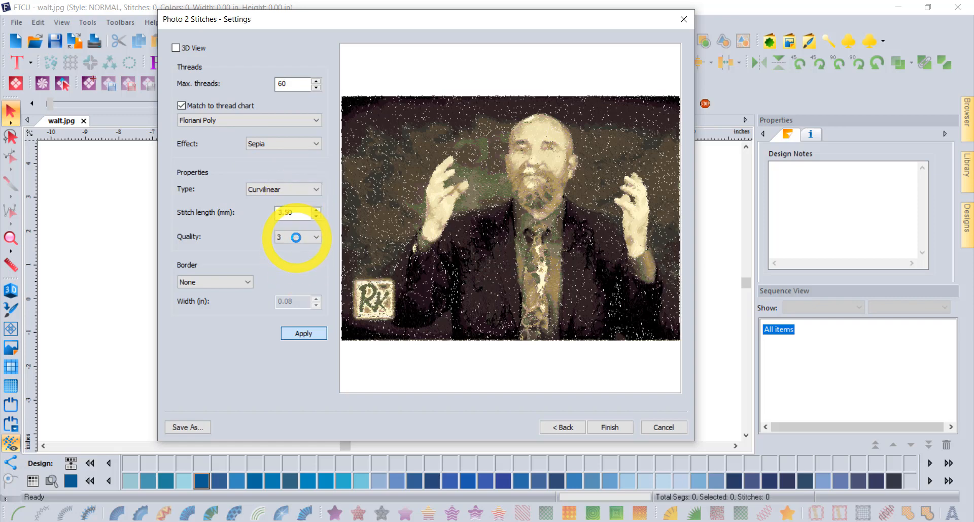
{"action": "left_click", "coordinate": [315, 236]}
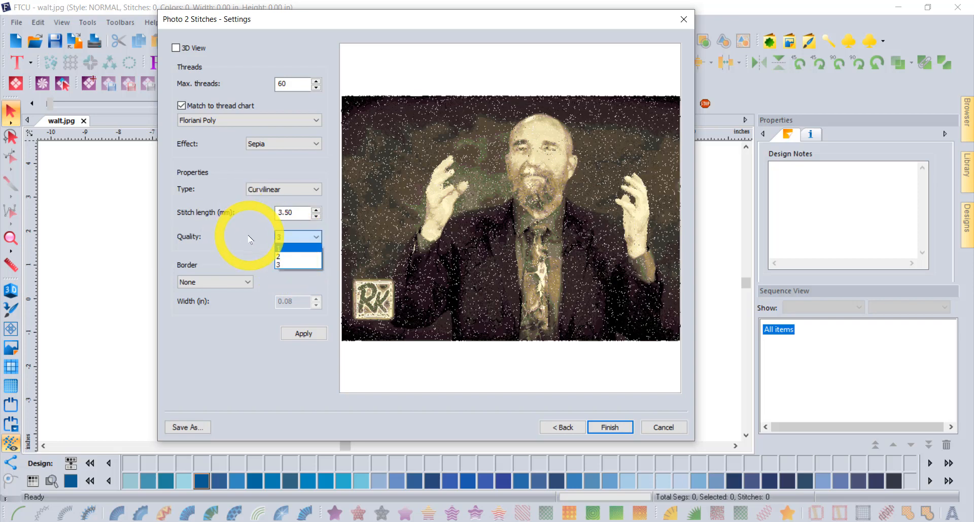
{"action": "left_click", "coordinate": [279, 236]}
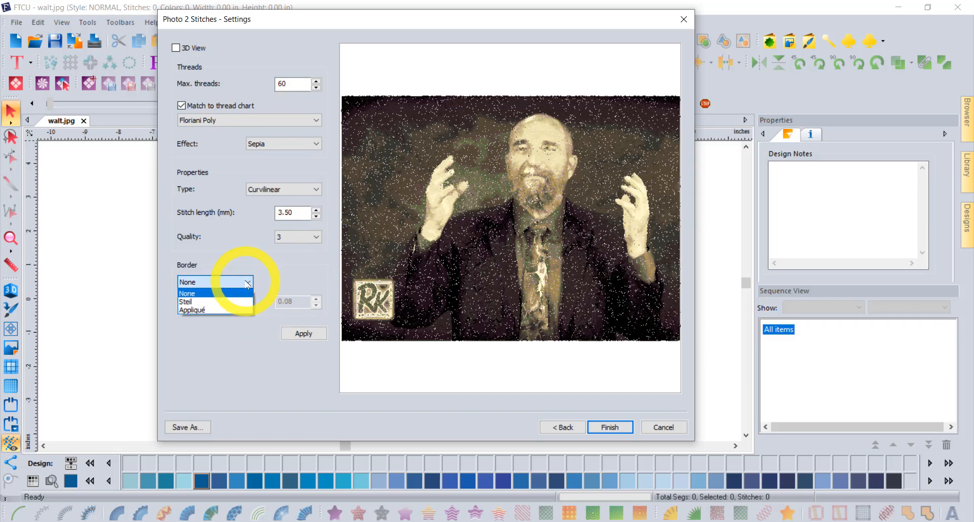
{"action": "left_click", "coordinate": [187, 293]}
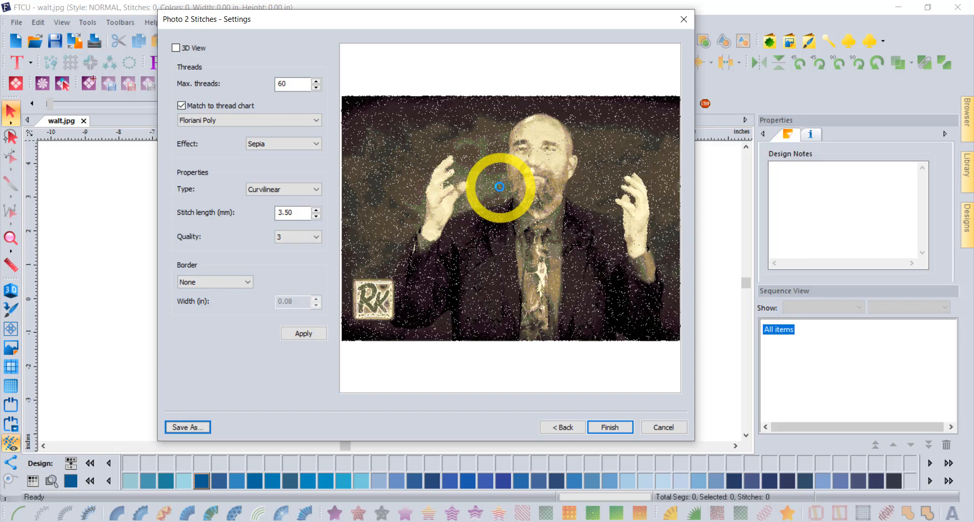
Step: Save the sepia preview as the JPEG walter-sepia in the Walt folder
{"action": "left_click", "coordinate": [187, 426]}
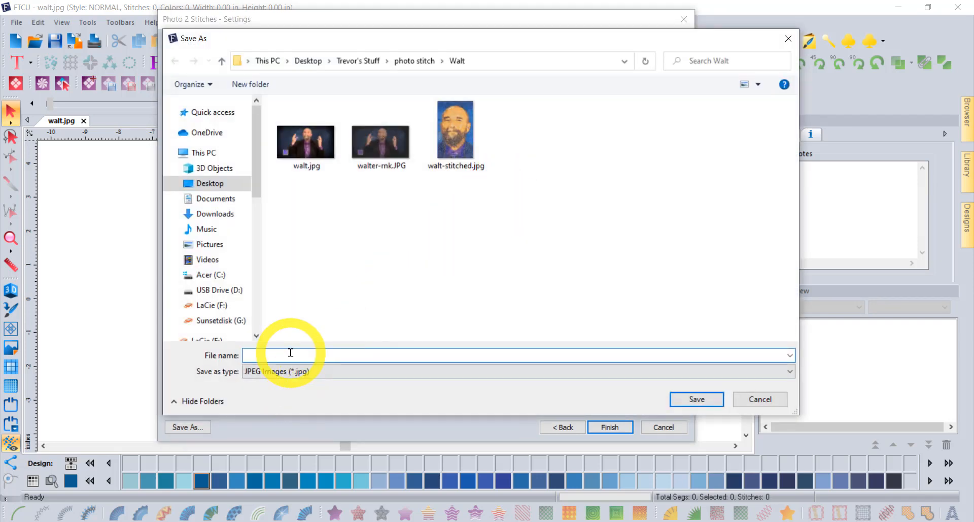
{"action": "type", "text": "walter-sepia"}
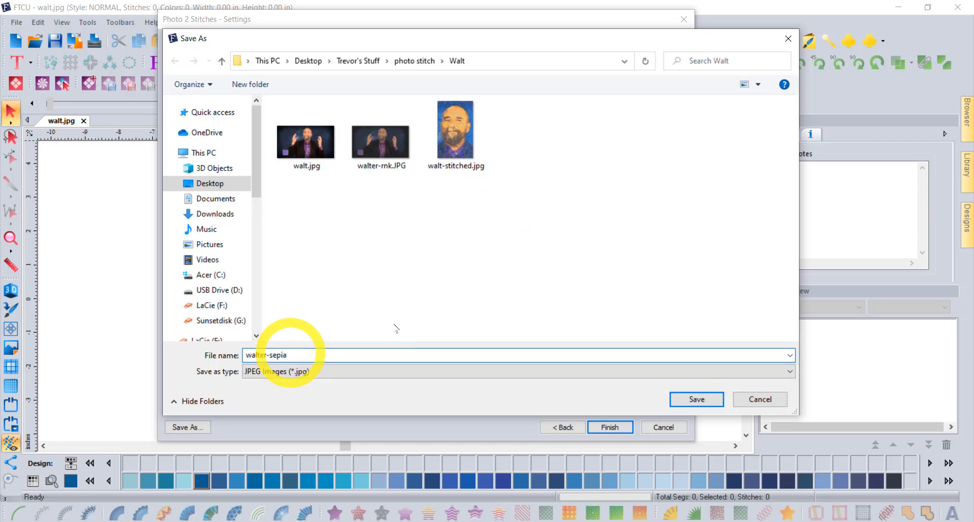
{"action": "left_click", "coordinate": [696, 399]}
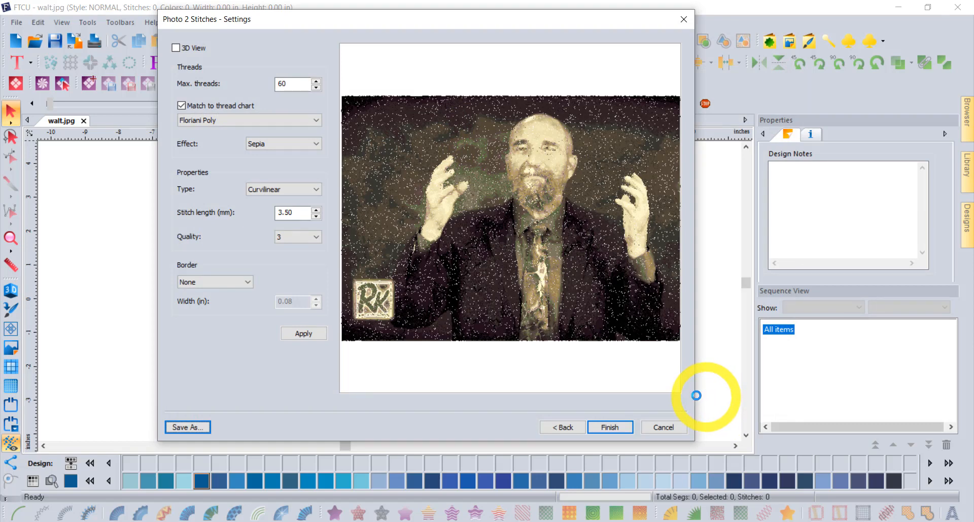
{"action": "mouse_move", "coordinate": [528, 366]}
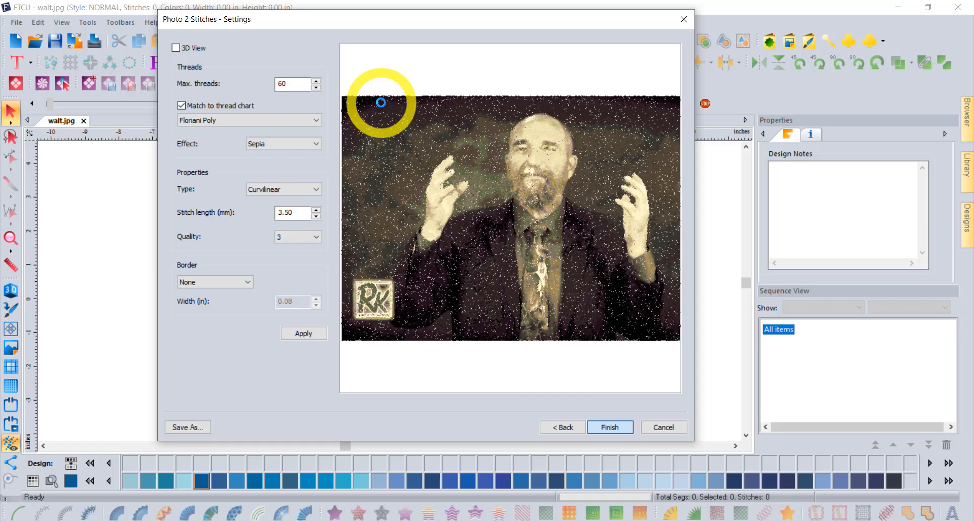
Step: Generate the 23-colour sepia design, preview it in 3D and flat, then select all stitch segments
{"action": "left_click", "coordinate": [609, 426]}
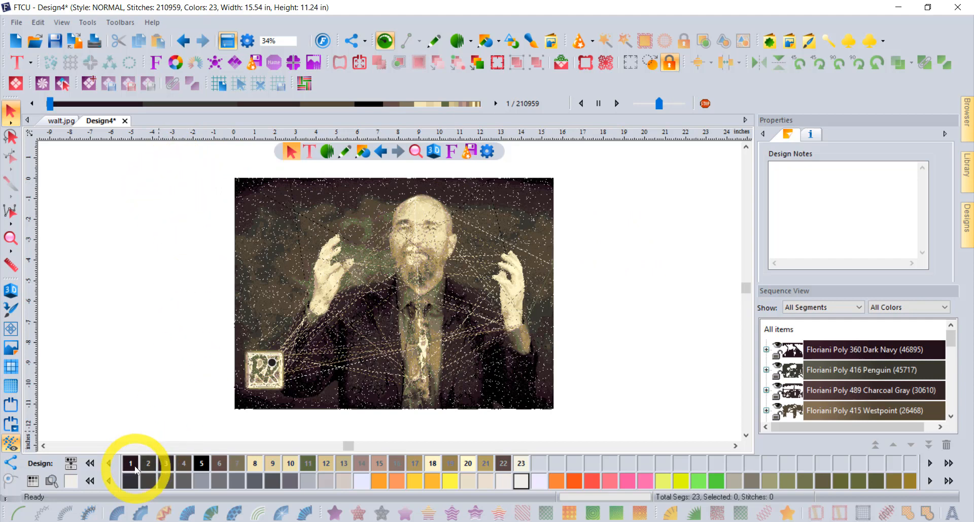
{"action": "mouse_move", "coordinate": [520, 463]}
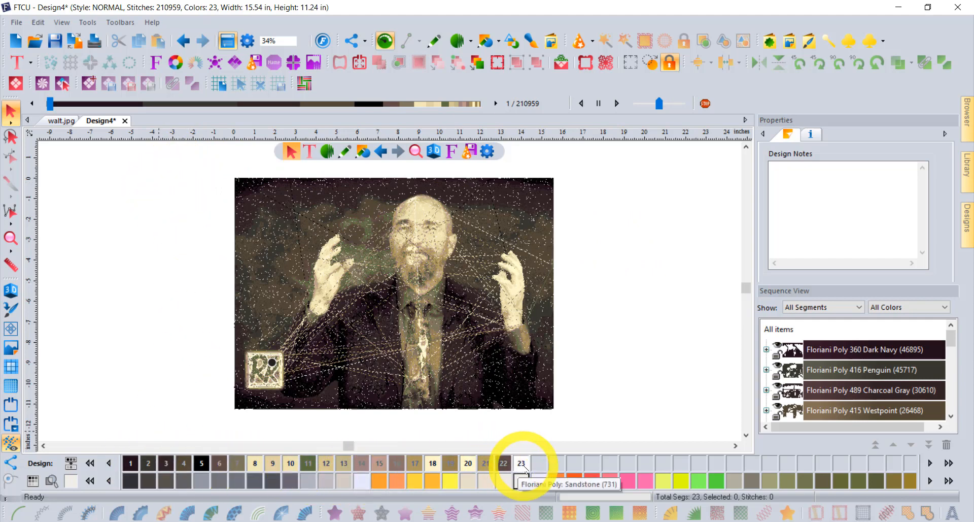
{"action": "mouse_move", "coordinate": [688, 303]}
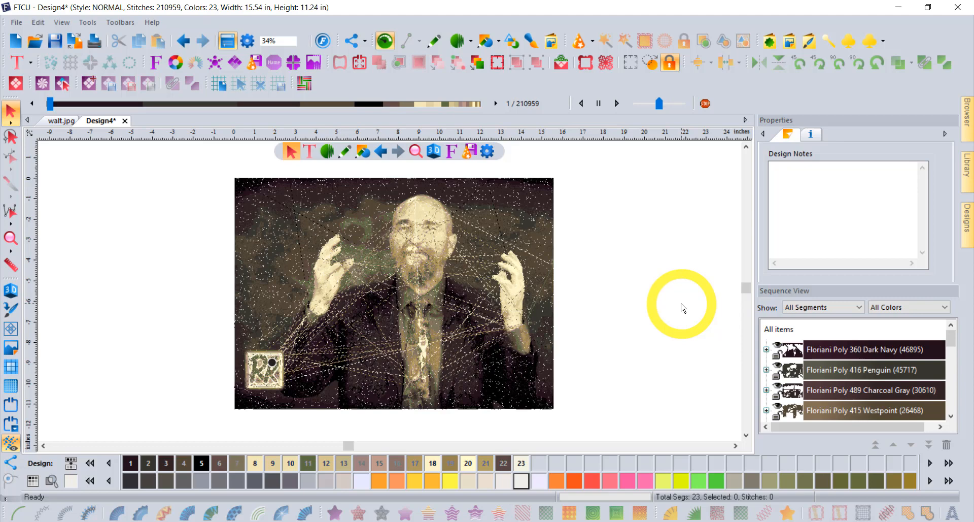
{"action": "mouse_move", "coordinate": [580, 273]}
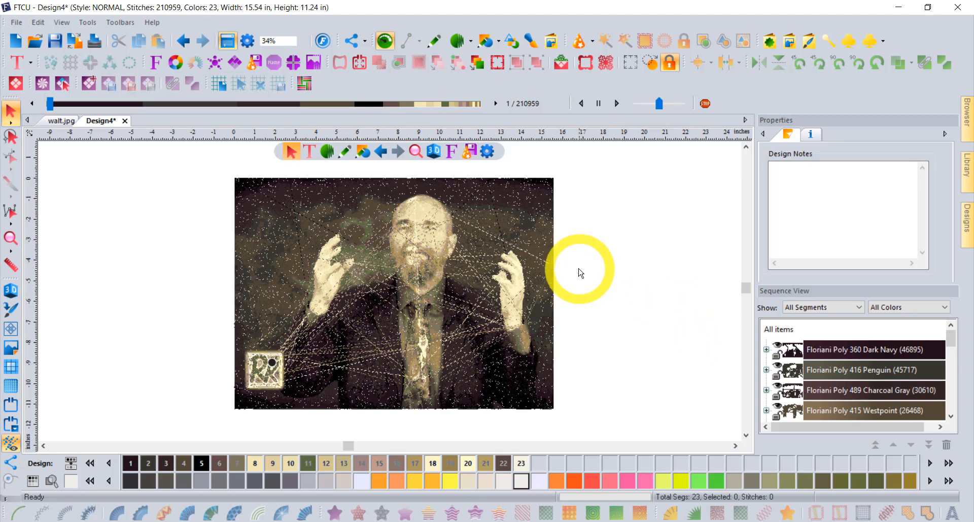
{"action": "mouse_move", "coordinate": [12, 290]}
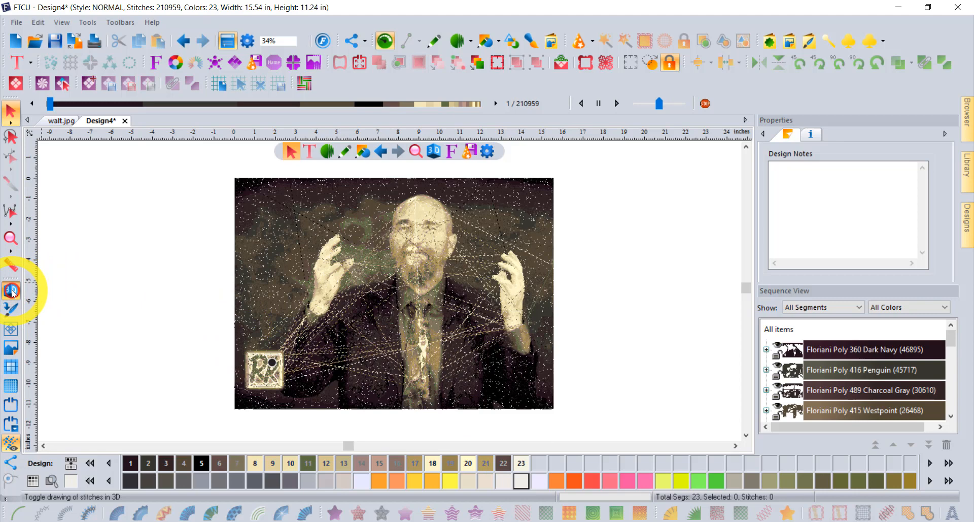
{"action": "left_click", "coordinate": [11, 291]}
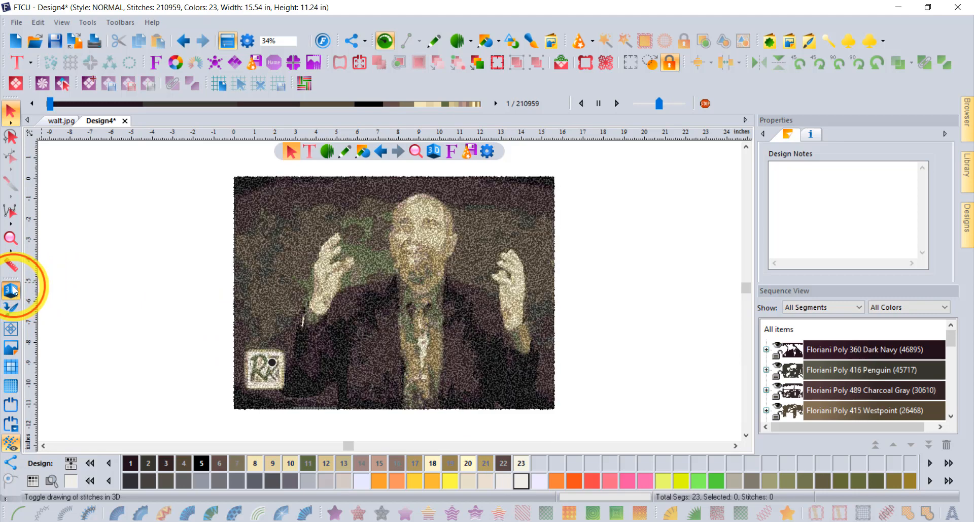
{"action": "left_click", "coordinate": [11, 290]}
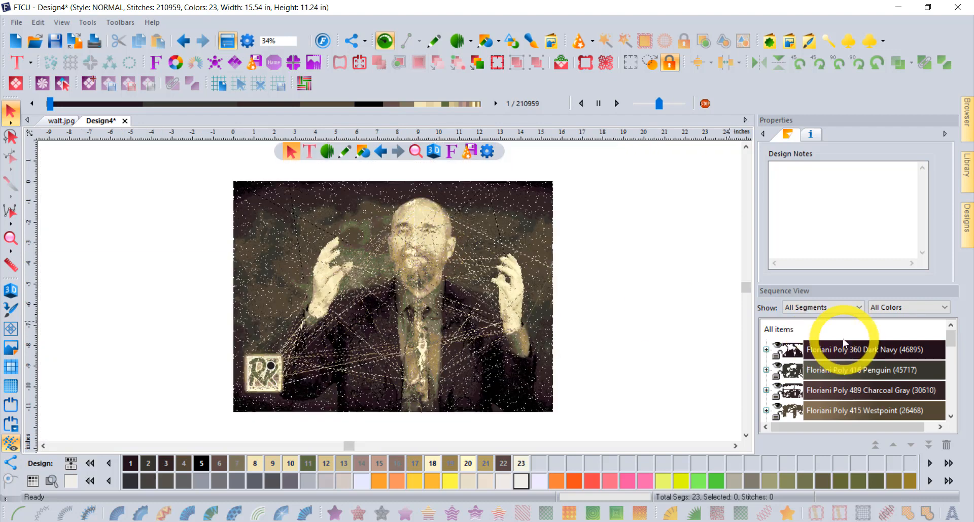
{"action": "left_click", "coordinate": [767, 350]}
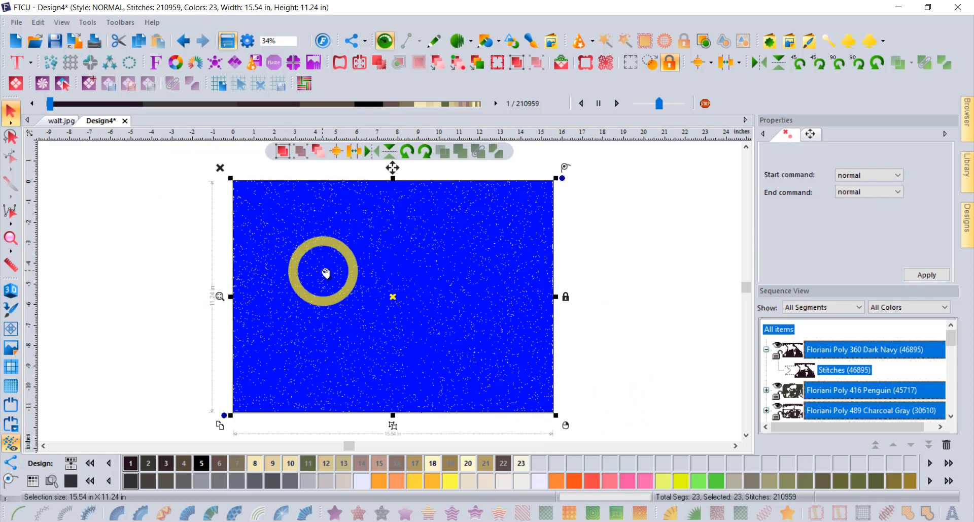
Step: Set the whole design's start and end commands to normal across all 210,959 stitches
{"action": "left_click_drag", "start_coordinate": [326, 273], "coordinate": [317, 239]}
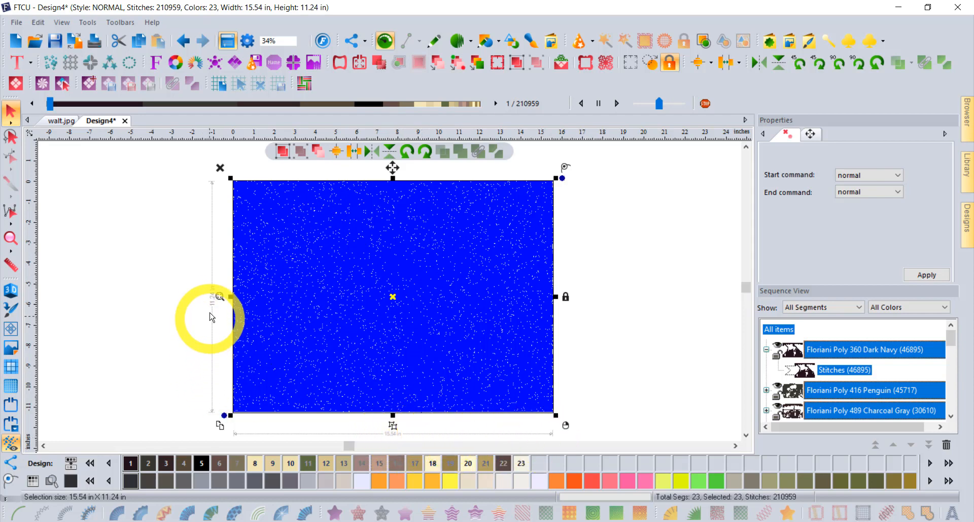
{"action": "mouse_move", "coordinate": [211, 255]}
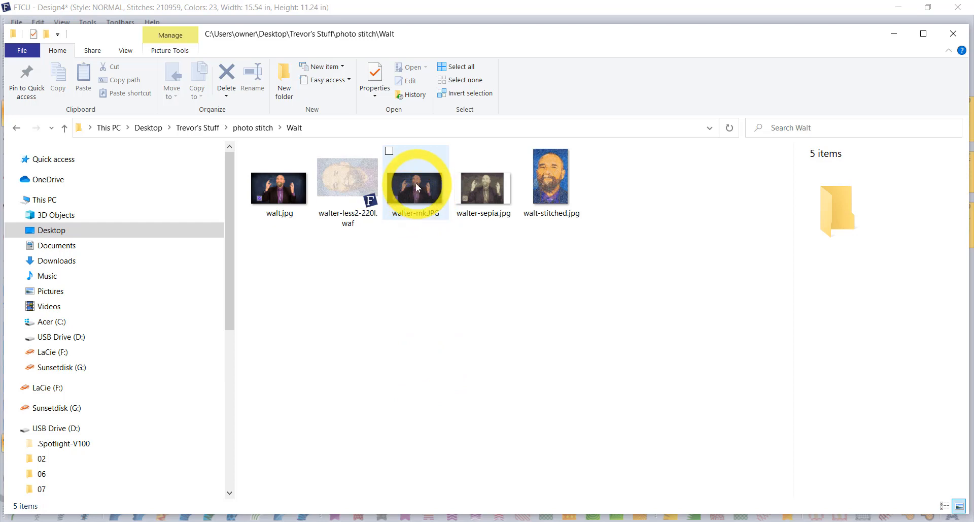
Step: View walter-rnk.JPG, walt.jpg and walt-stitched.jpg in Windows Photos, ending on the original
{"action": "double_click", "coordinate": [416, 187]}
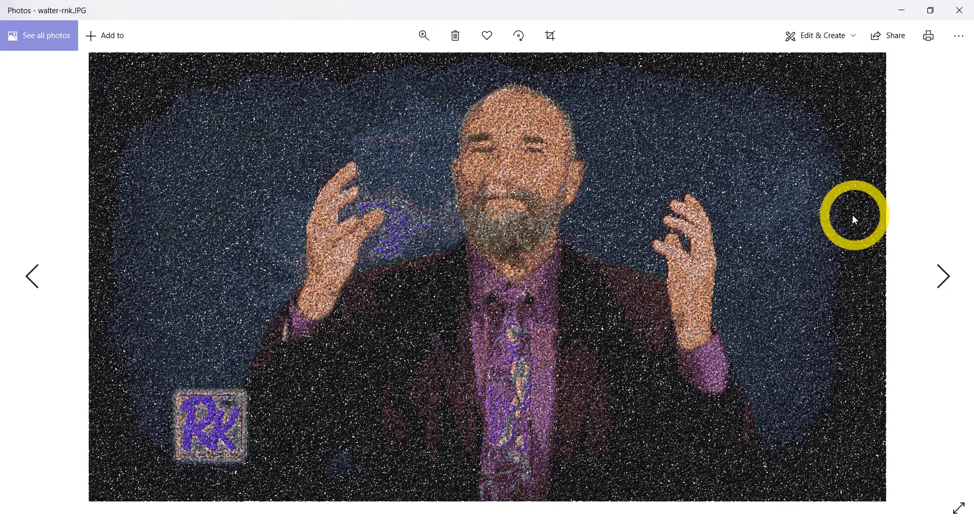
{"action": "left_click", "coordinate": [33, 276]}
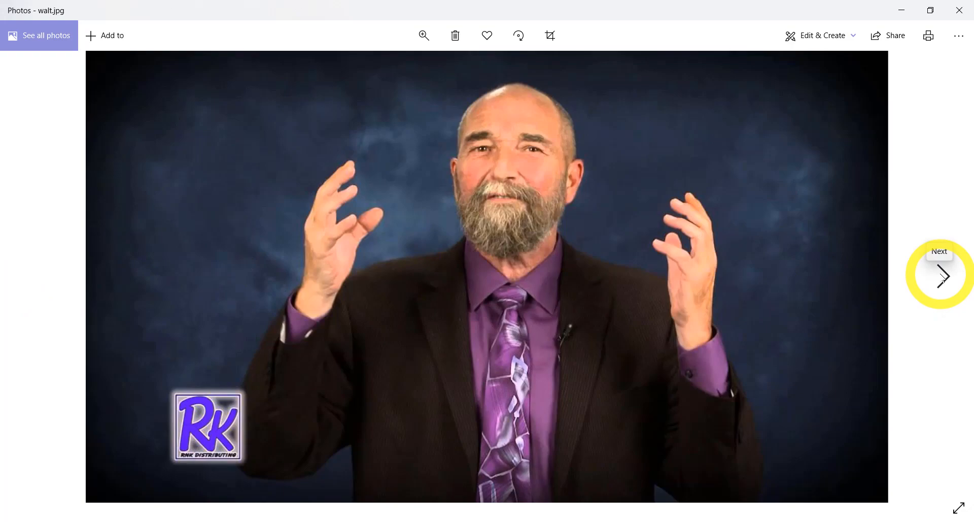
{"action": "left_click", "coordinate": [942, 276]}
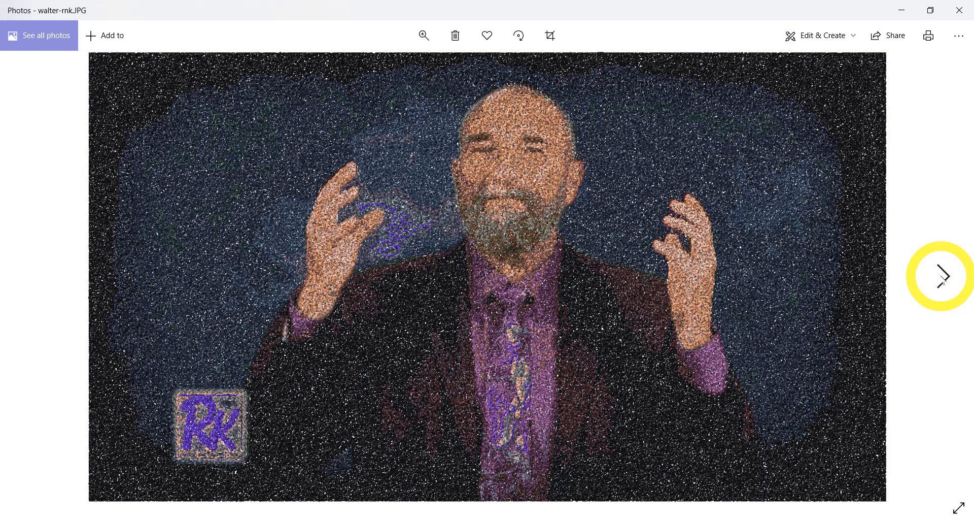
{"action": "mouse_move", "coordinate": [944, 276]}
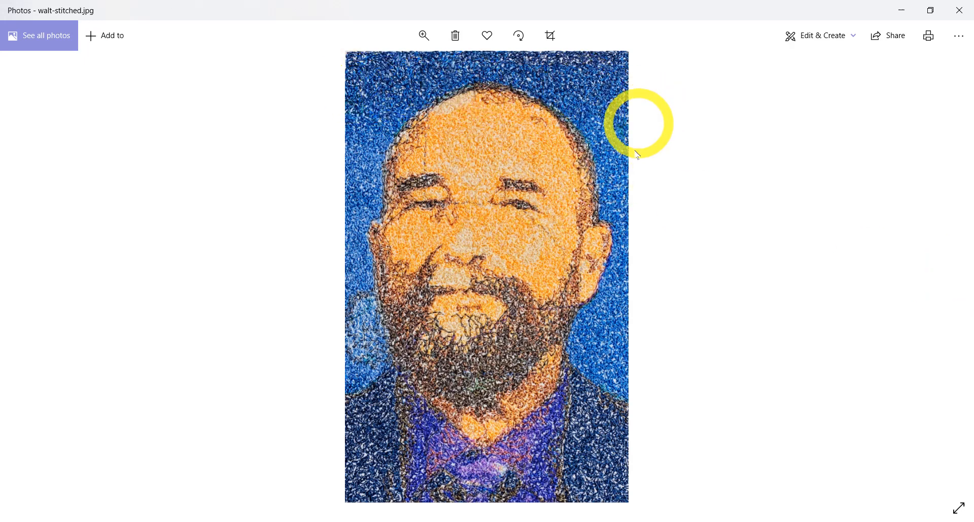
{"action": "mouse_move", "coordinate": [465, 287]}
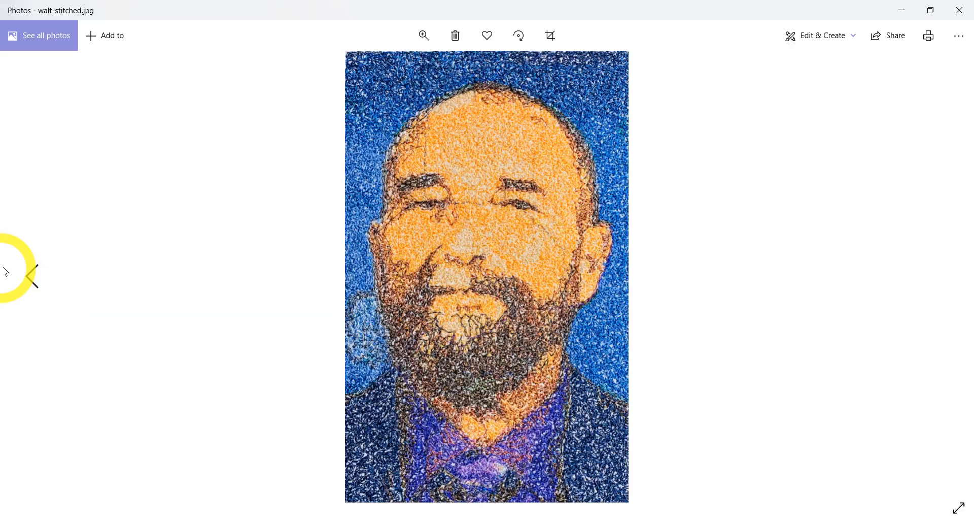
{"action": "left_click", "coordinate": [33, 275]}
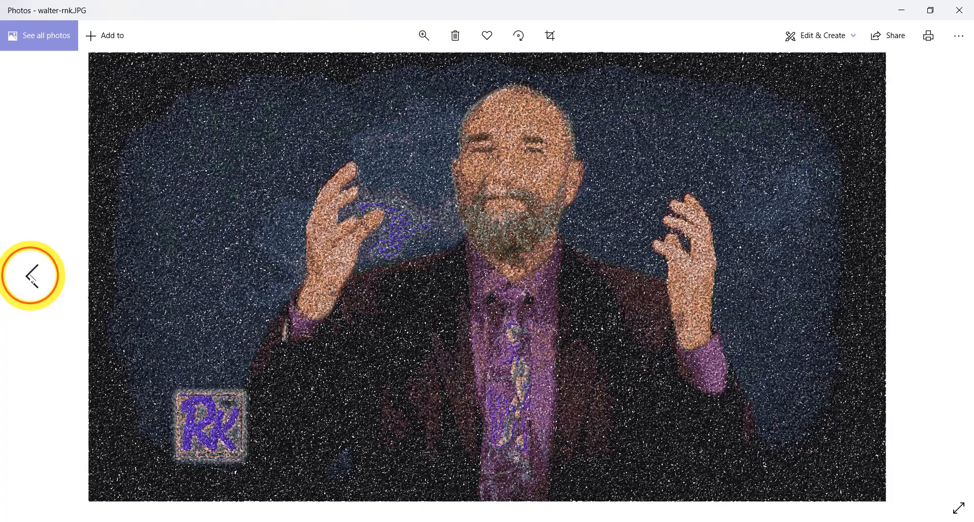
{"action": "left_click", "coordinate": [32, 275]}
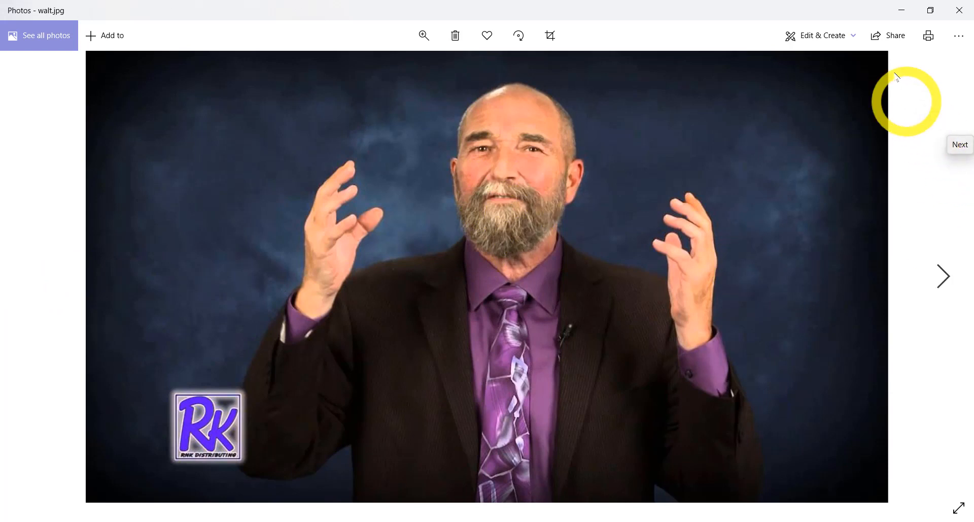
{"action": "mouse_move", "coordinate": [560, 421]}
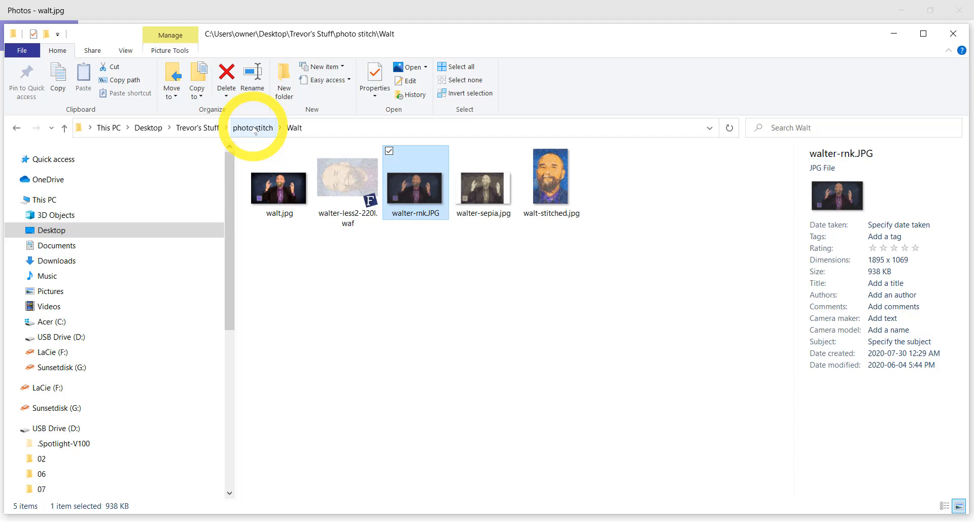
Step: Browse to the Gord folder under photo stitch and view the gord.jpg portrait
{"action": "left_click", "coordinate": [253, 127]}
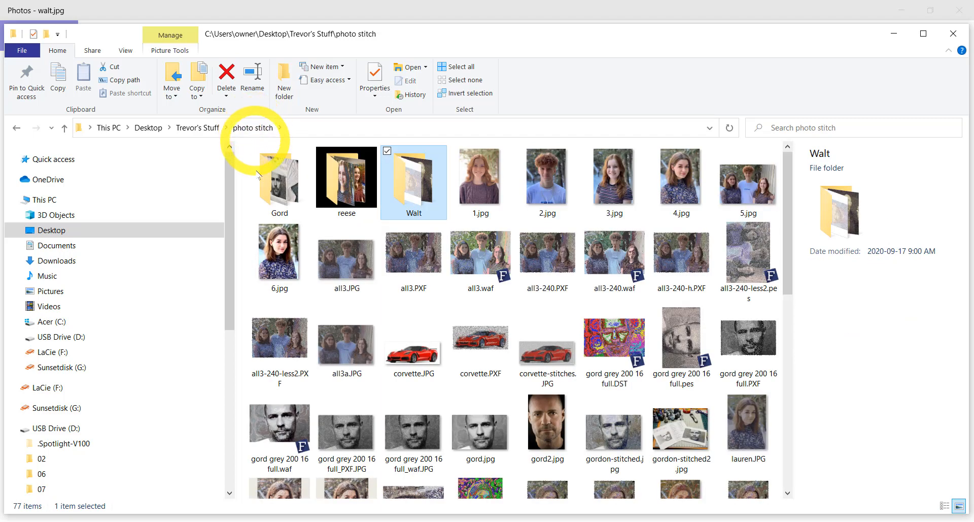
{"action": "double_click", "coordinate": [279, 175]}
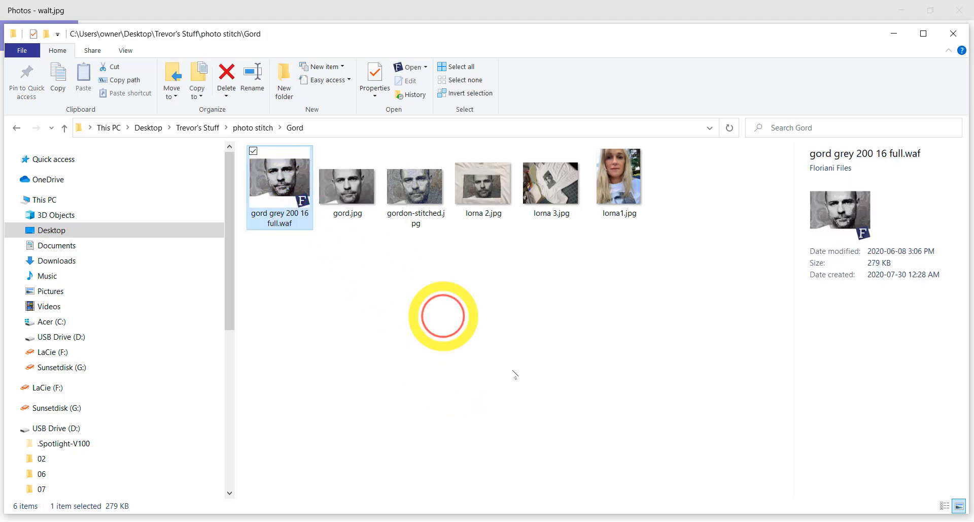
{"action": "left_click", "coordinate": [347, 180]}
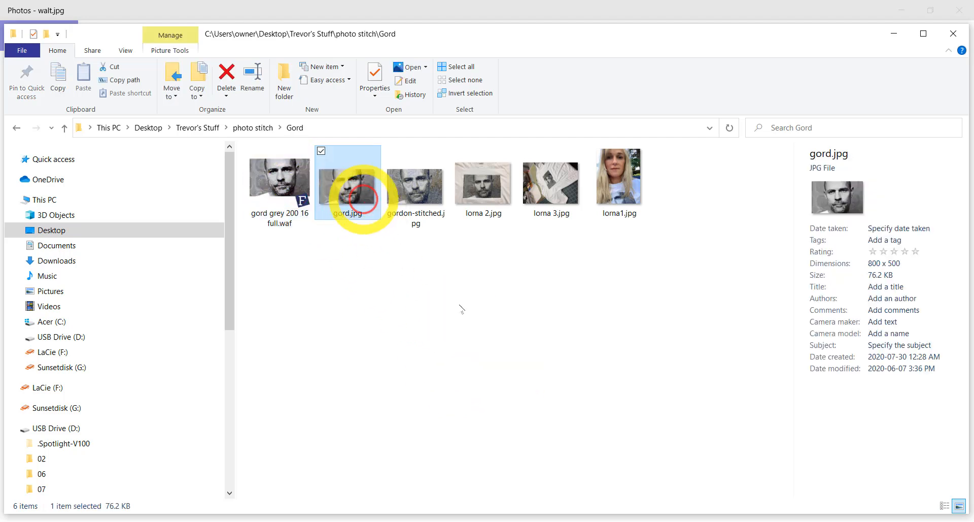
{"action": "double_click", "coordinate": [347, 179]}
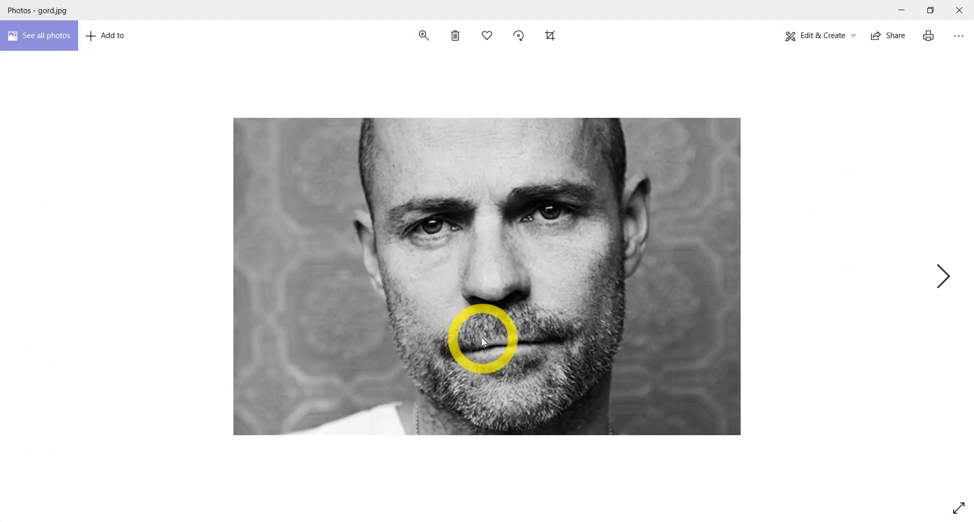
{"action": "mouse_move", "coordinate": [943, 276]}
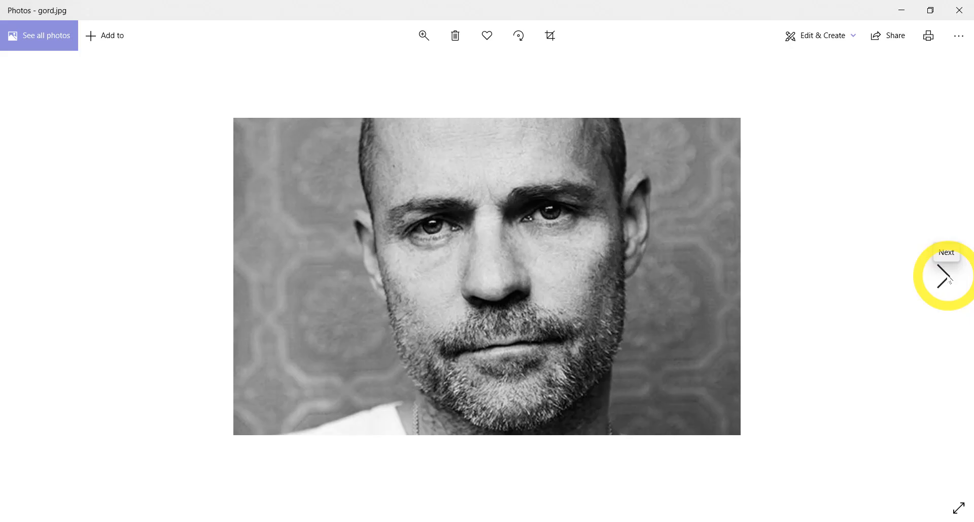
Step: Flip through the embroidered T-shirt photos, then return to FTCU's sepia design
{"action": "left_click", "coordinate": [947, 275]}
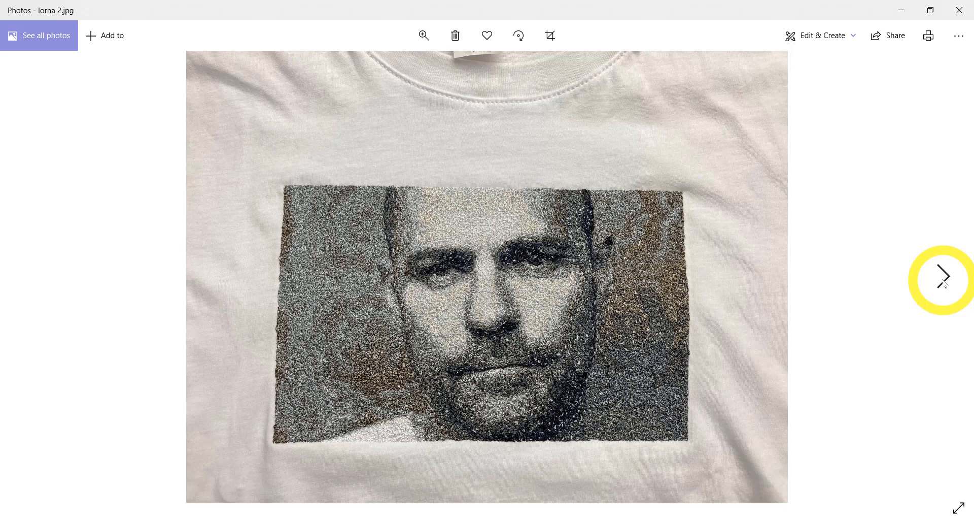
{"action": "left_click", "coordinate": [940, 276]}
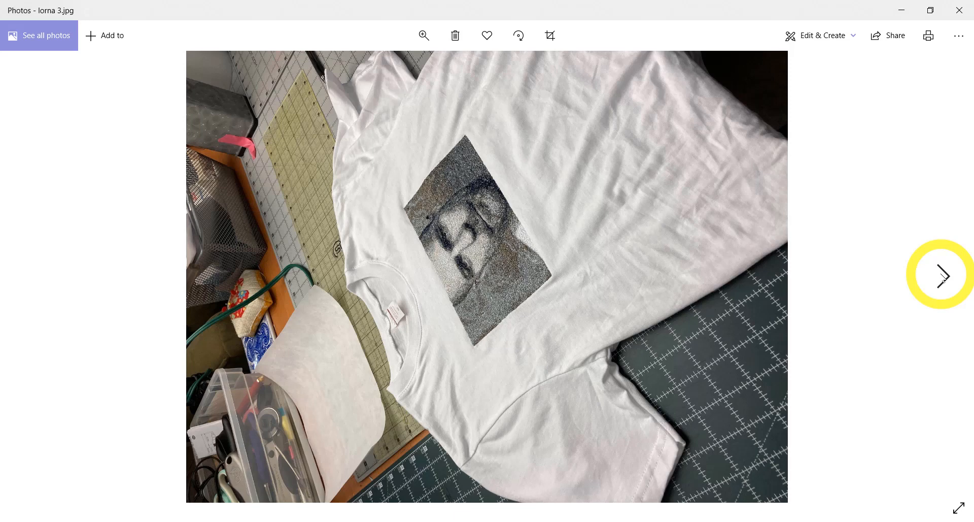
{"action": "left_click", "coordinate": [942, 274]}
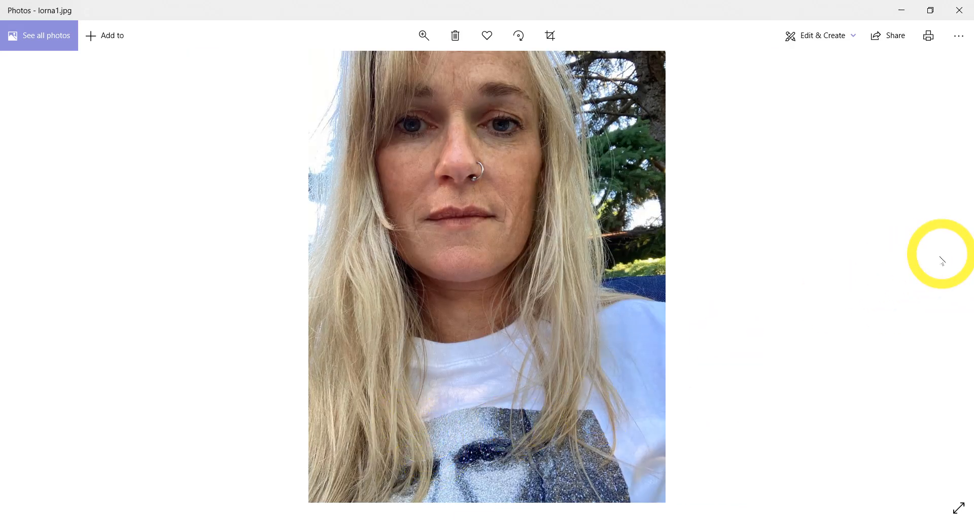
{"action": "left_click", "coordinate": [958, 10]}
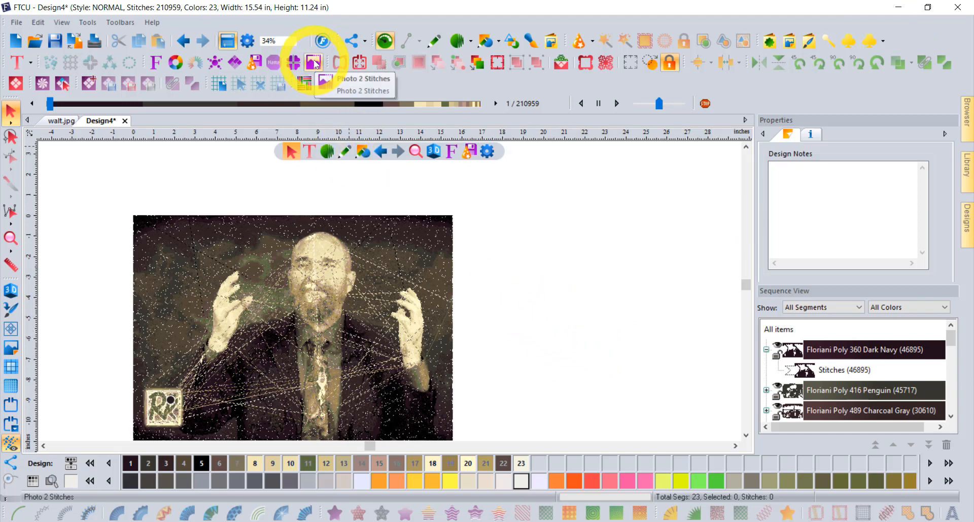
Step: Load corvette.JPG into Photo 2 Stitches with a Custom 14.24 by 4.83 in crop around the car
{"action": "left_click", "coordinate": [314, 62]}
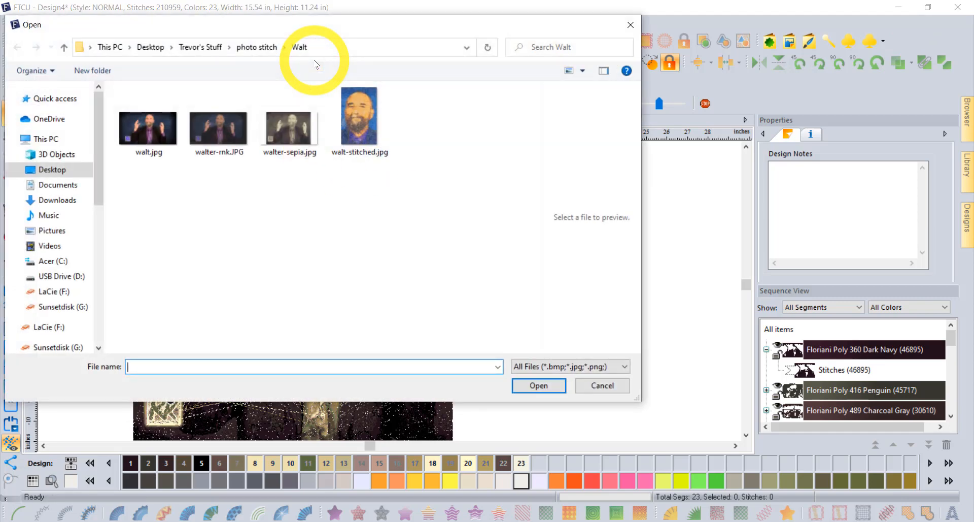
{"action": "left_click", "coordinate": [256, 46]}
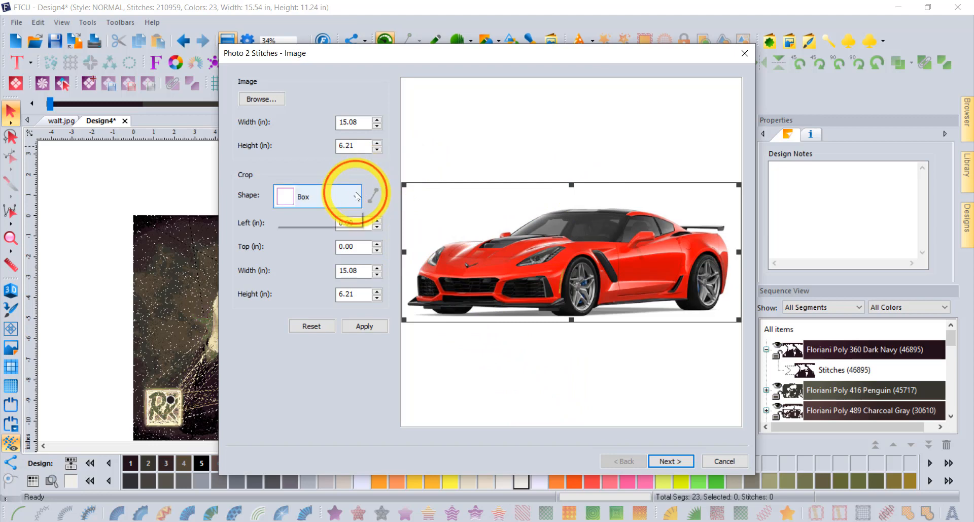
{"action": "left_click", "coordinate": [357, 196]}
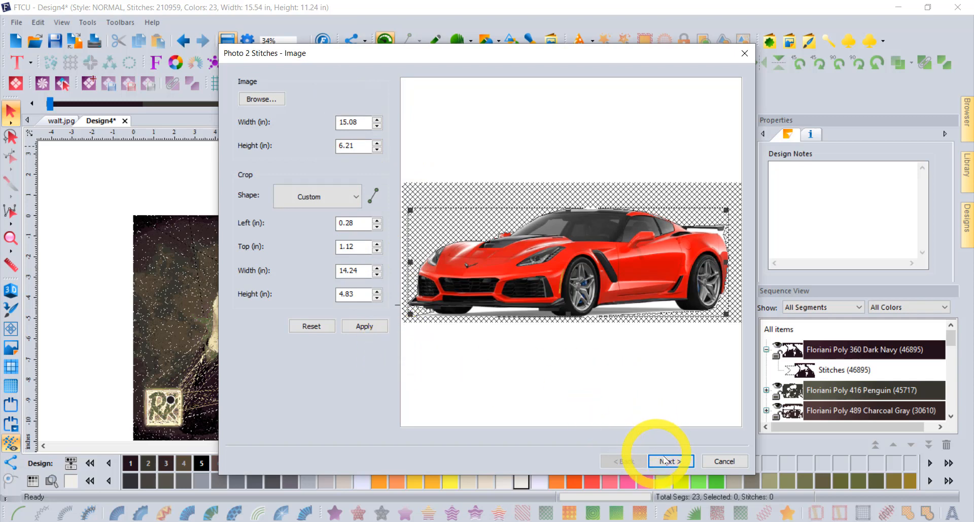
{"action": "left_click", "coordinate": [670, 460]}
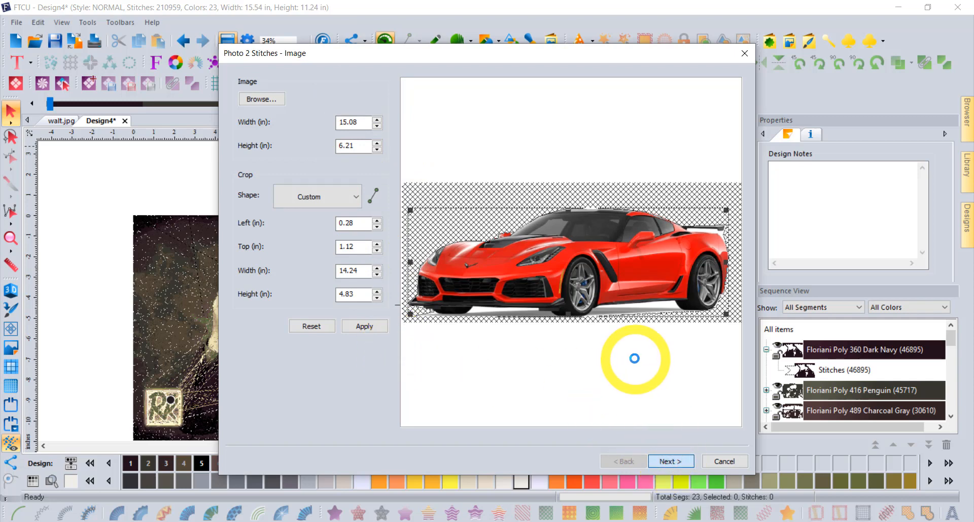
Step: Finish with Curvilinear, 32 threads and Color effect, creating the 27-colour Corvette design
{"action": "left_click", "coordinate": [670, 460]}
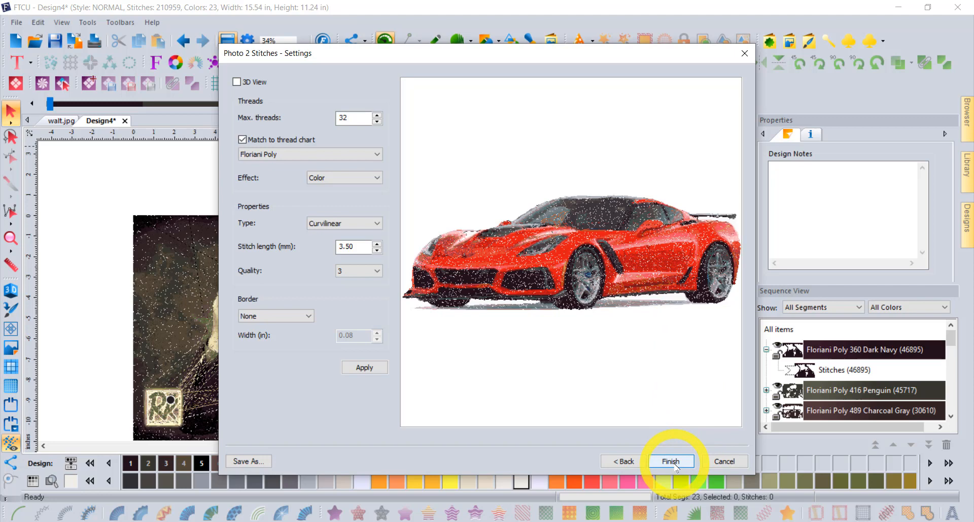
{"action": "left_click", "coordinate": [670, 460]}
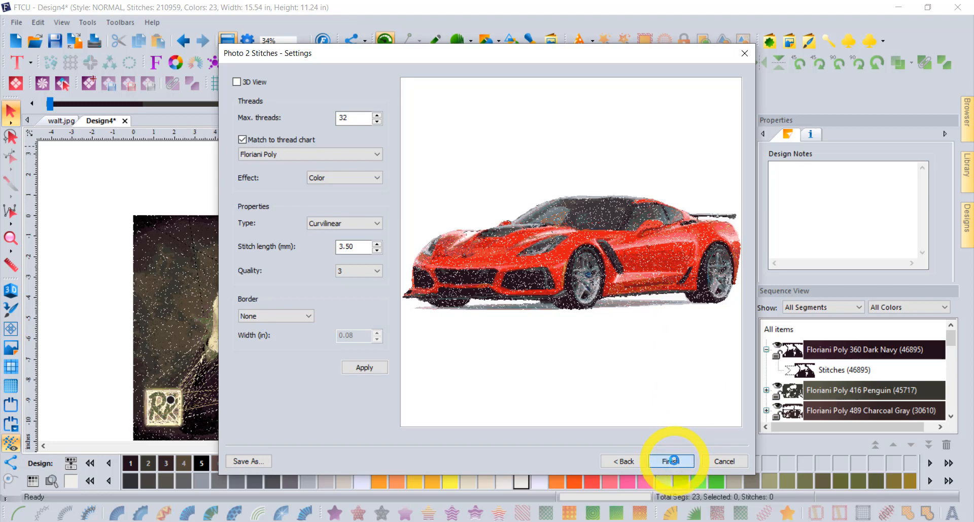
{"action": "left_click", "coordinate": [671, 460]}
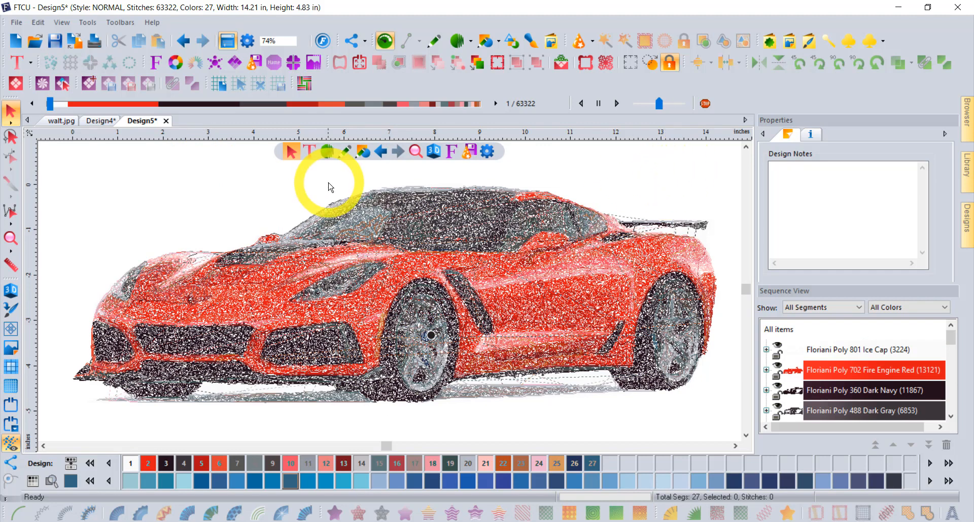
{"action": "mouse_move", "coordinate": [466, 206]}
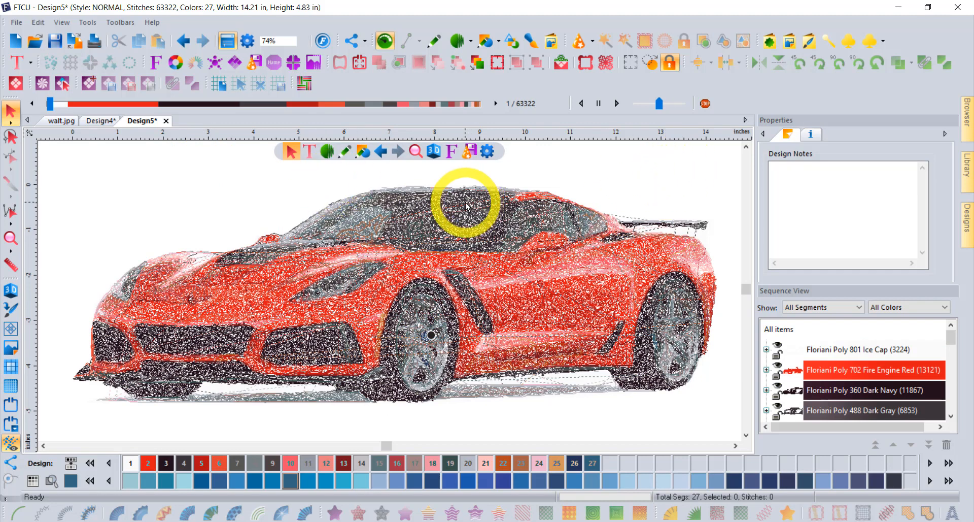